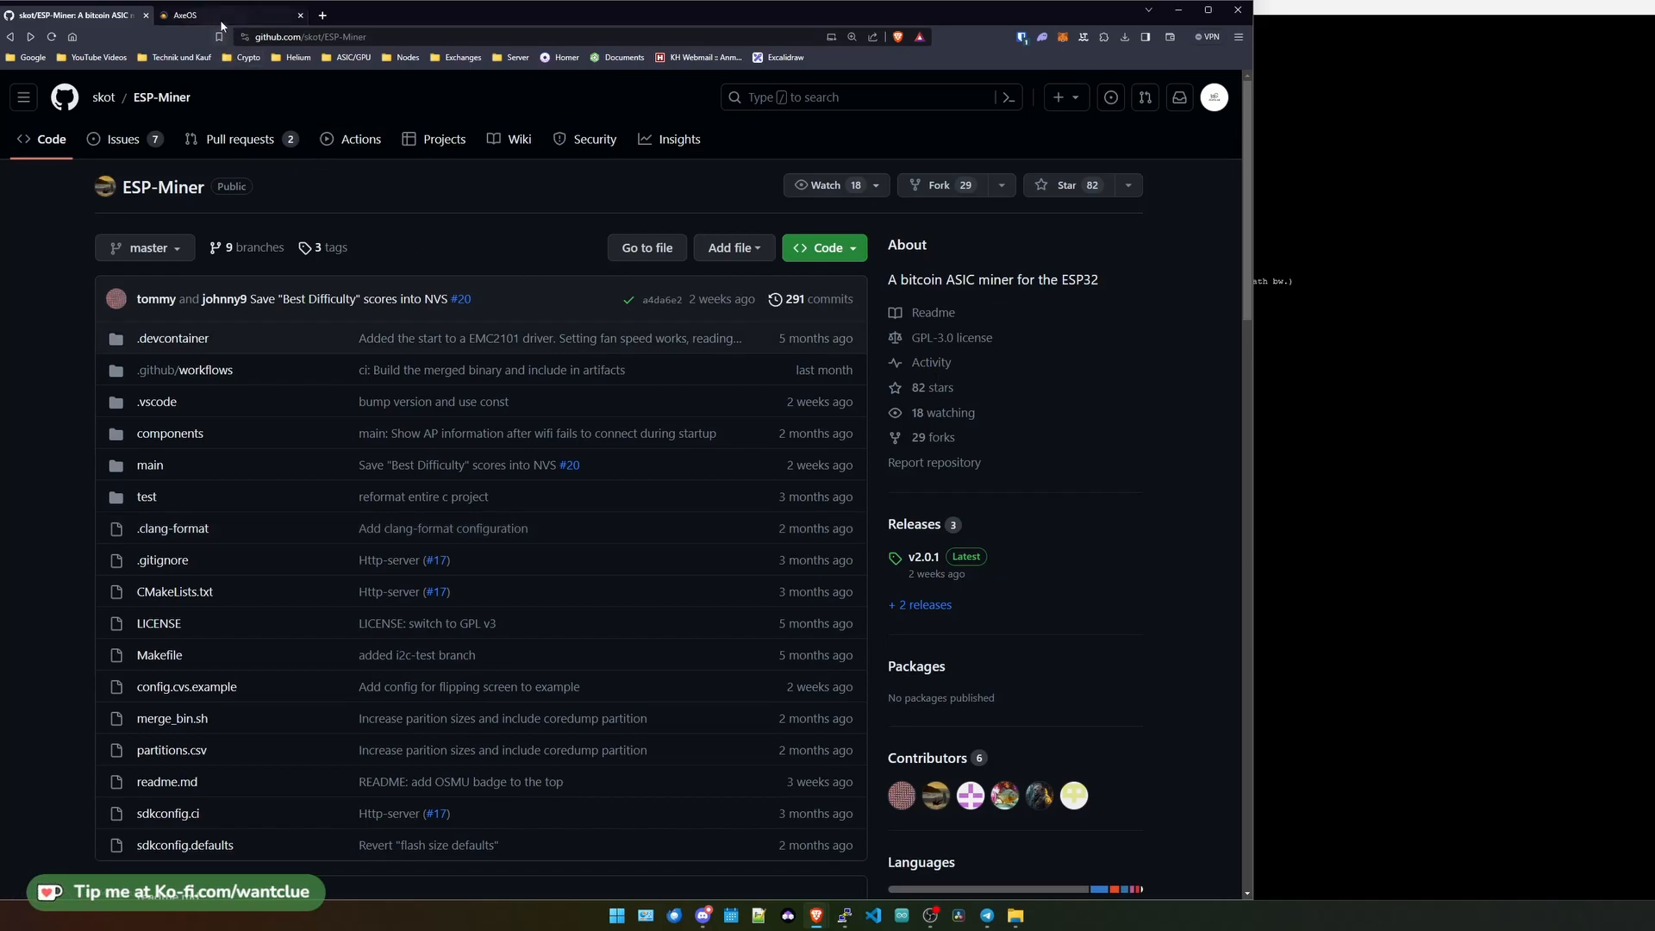
Switch to the AxeOS tab showing the miner dashboard on firmware v2.0.0
click(186, 15)
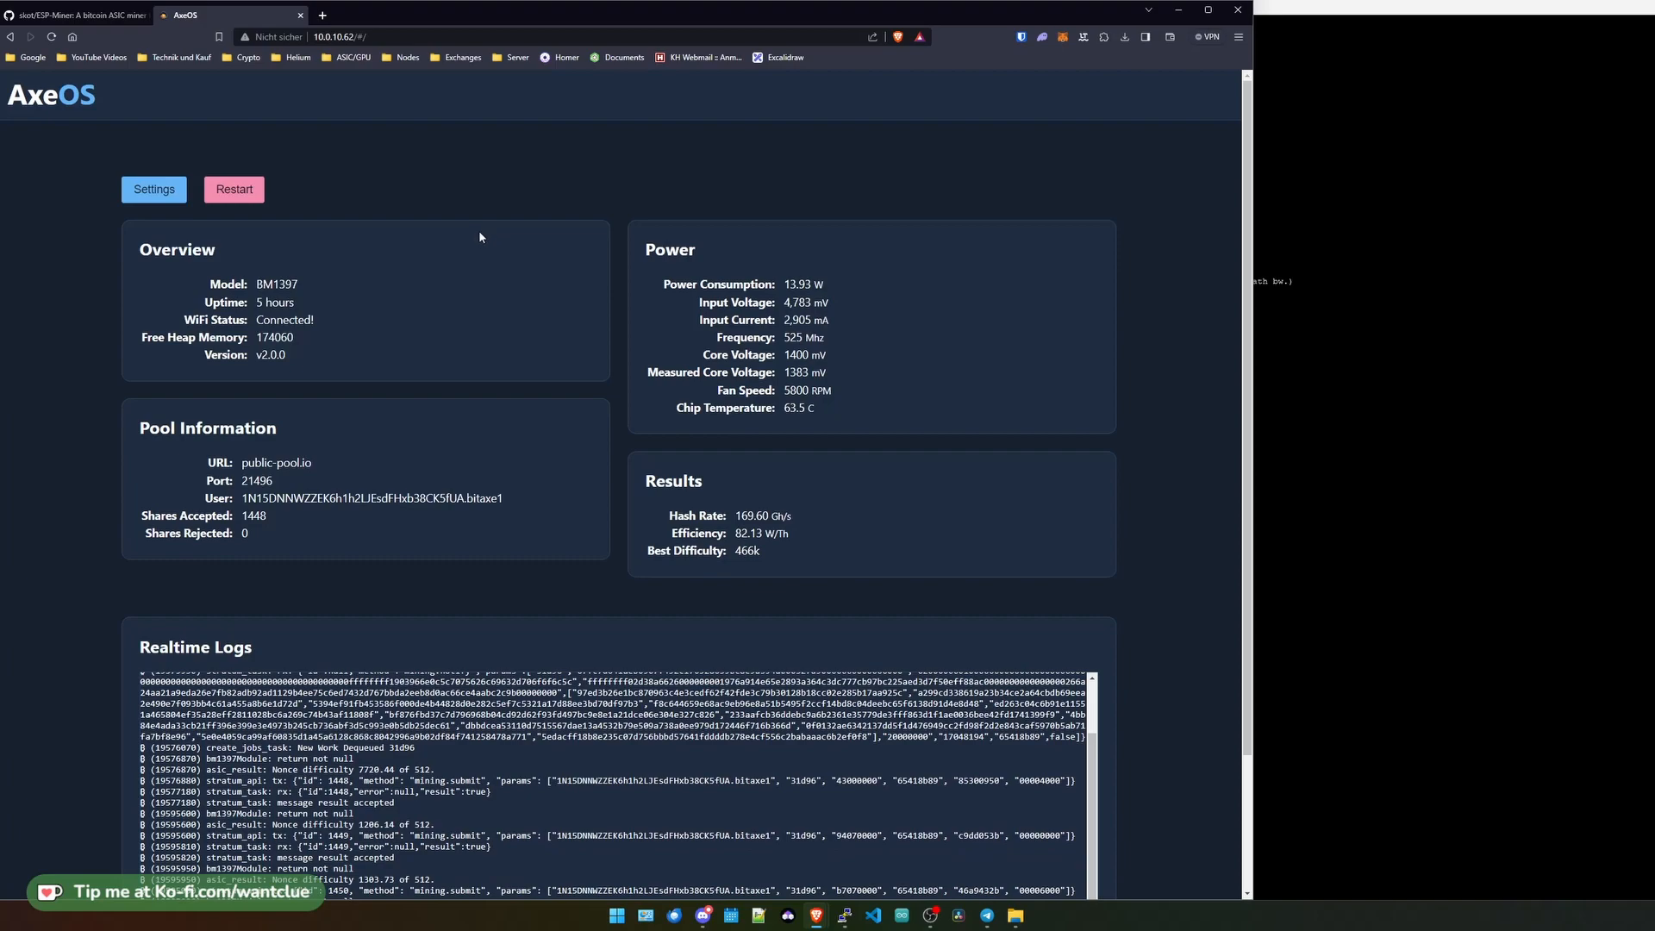
mouse_move(267, 266)
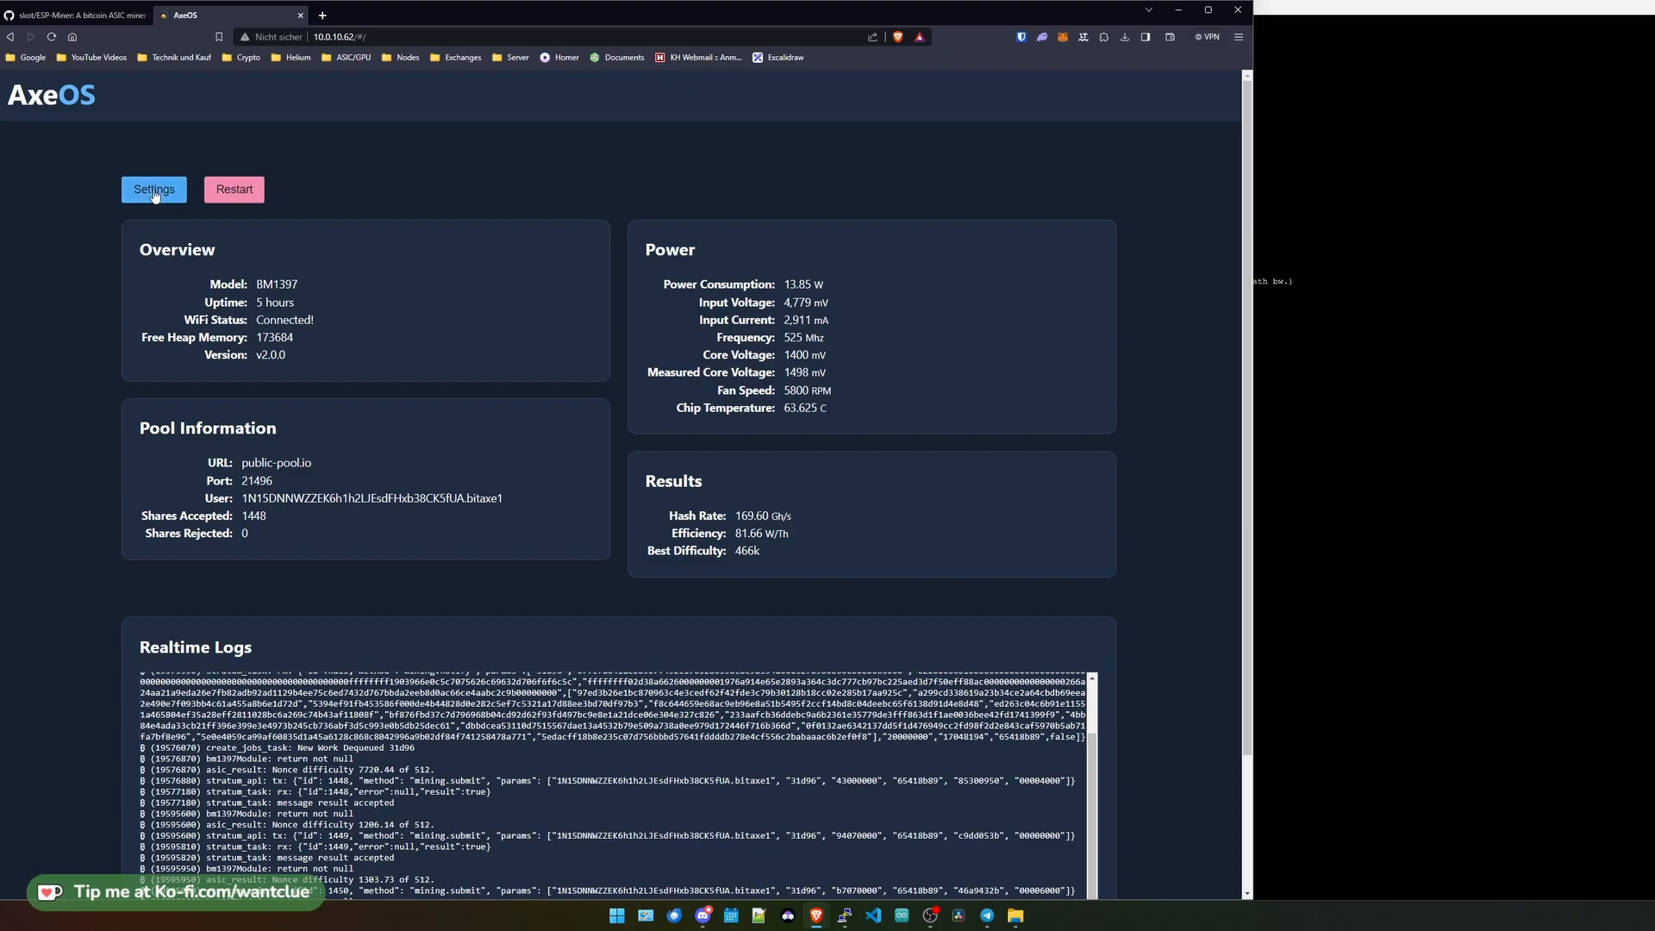
Go to the AxeOS settings page and scroll to the Update Firmware section
click(153, 190)
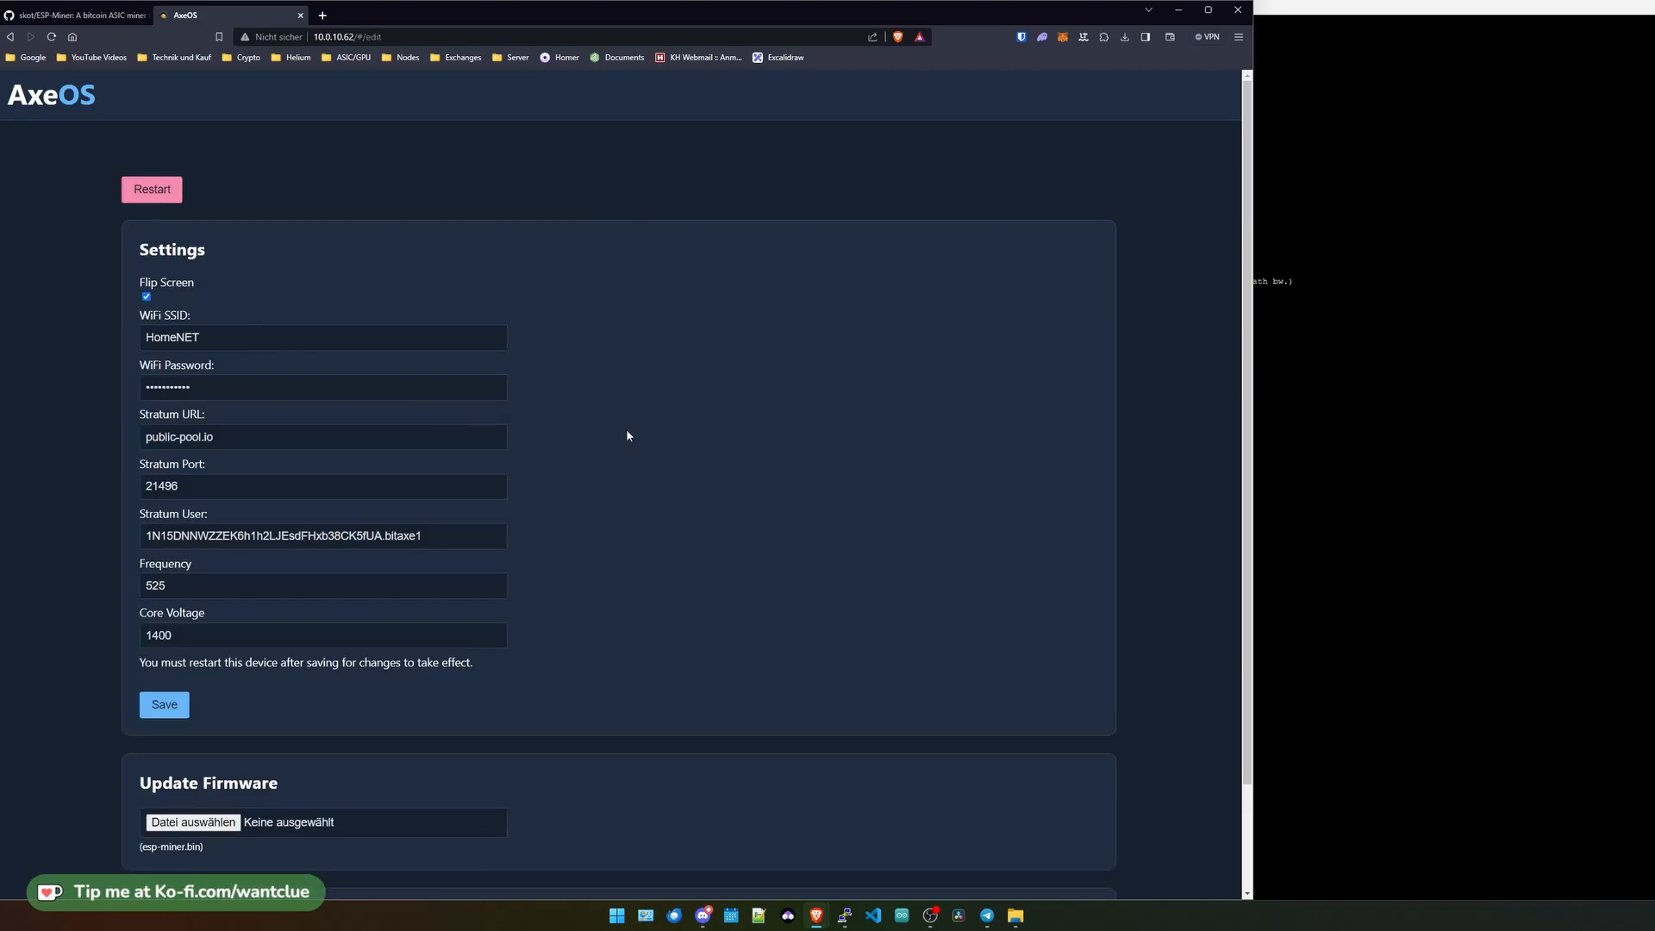
scroll(down, 3)
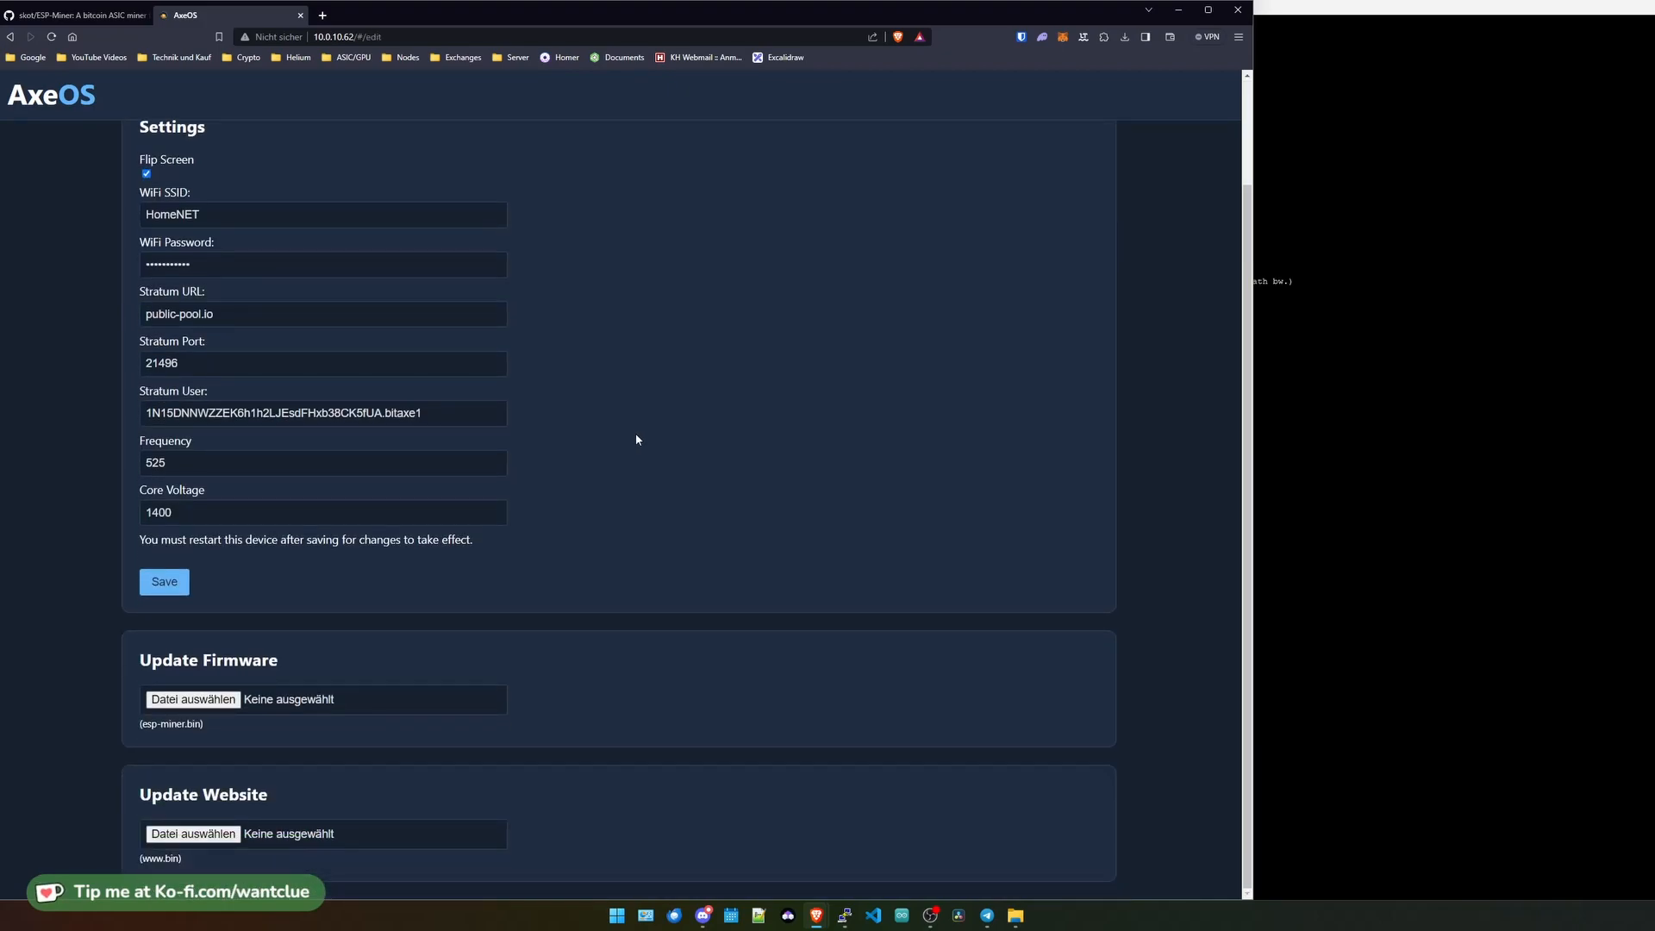
mouse_move(367, 669)
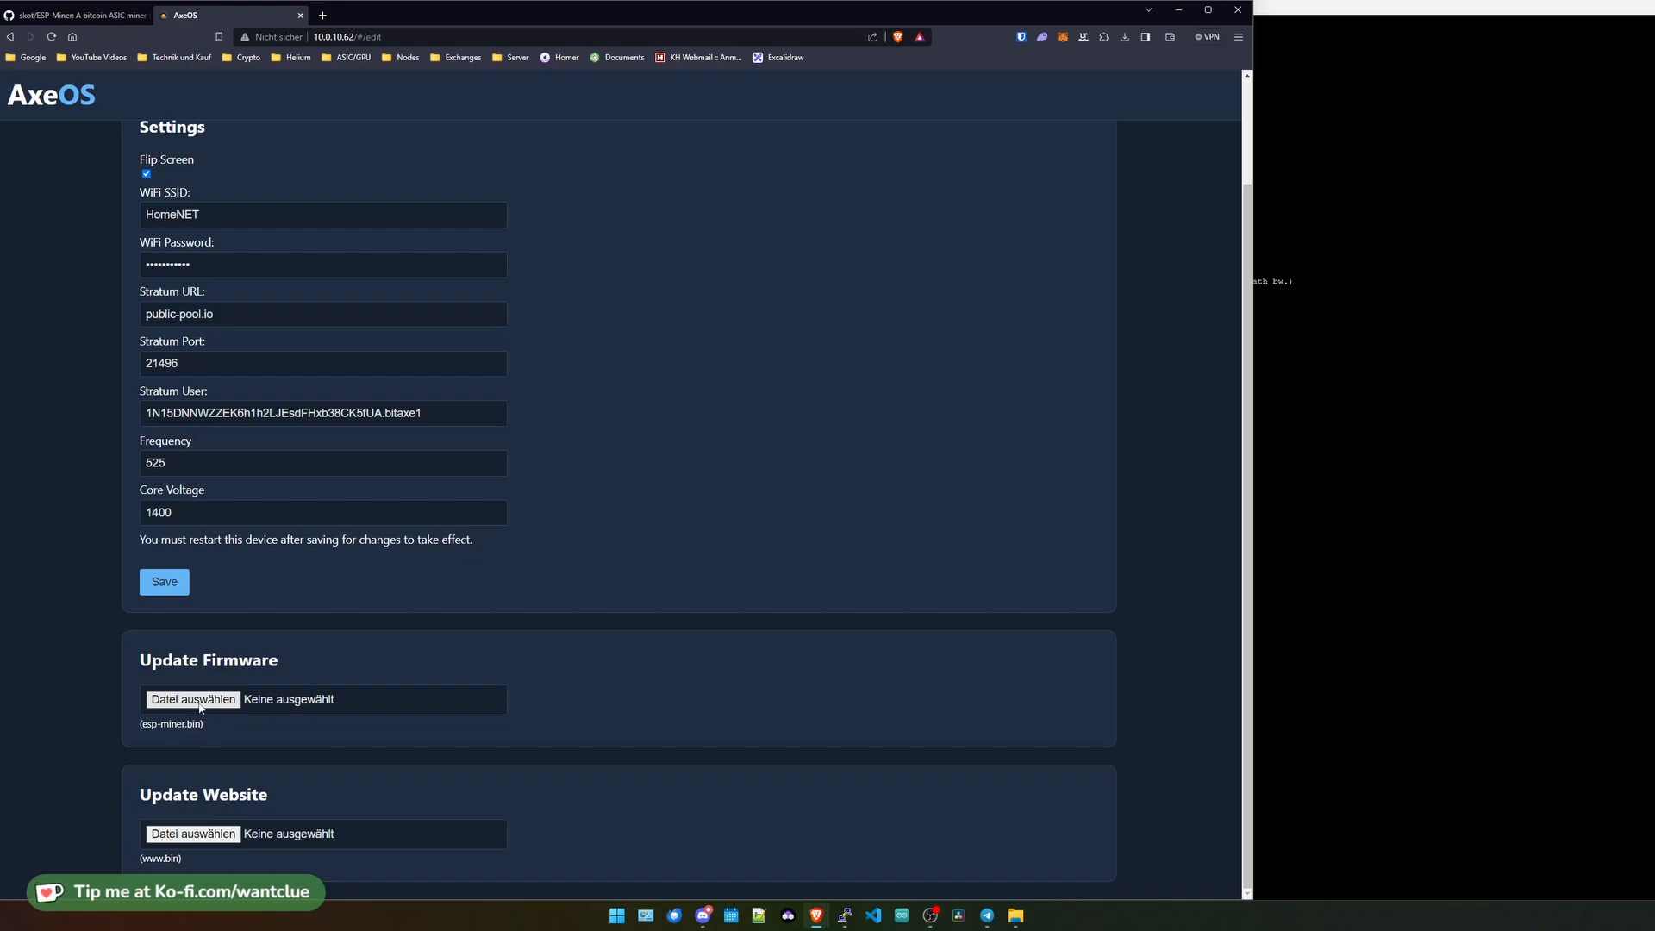
Choose esp-miner-v2.0.1.bin from Downloads > Neuer Ordner as the firmware update file
click(193, 700)
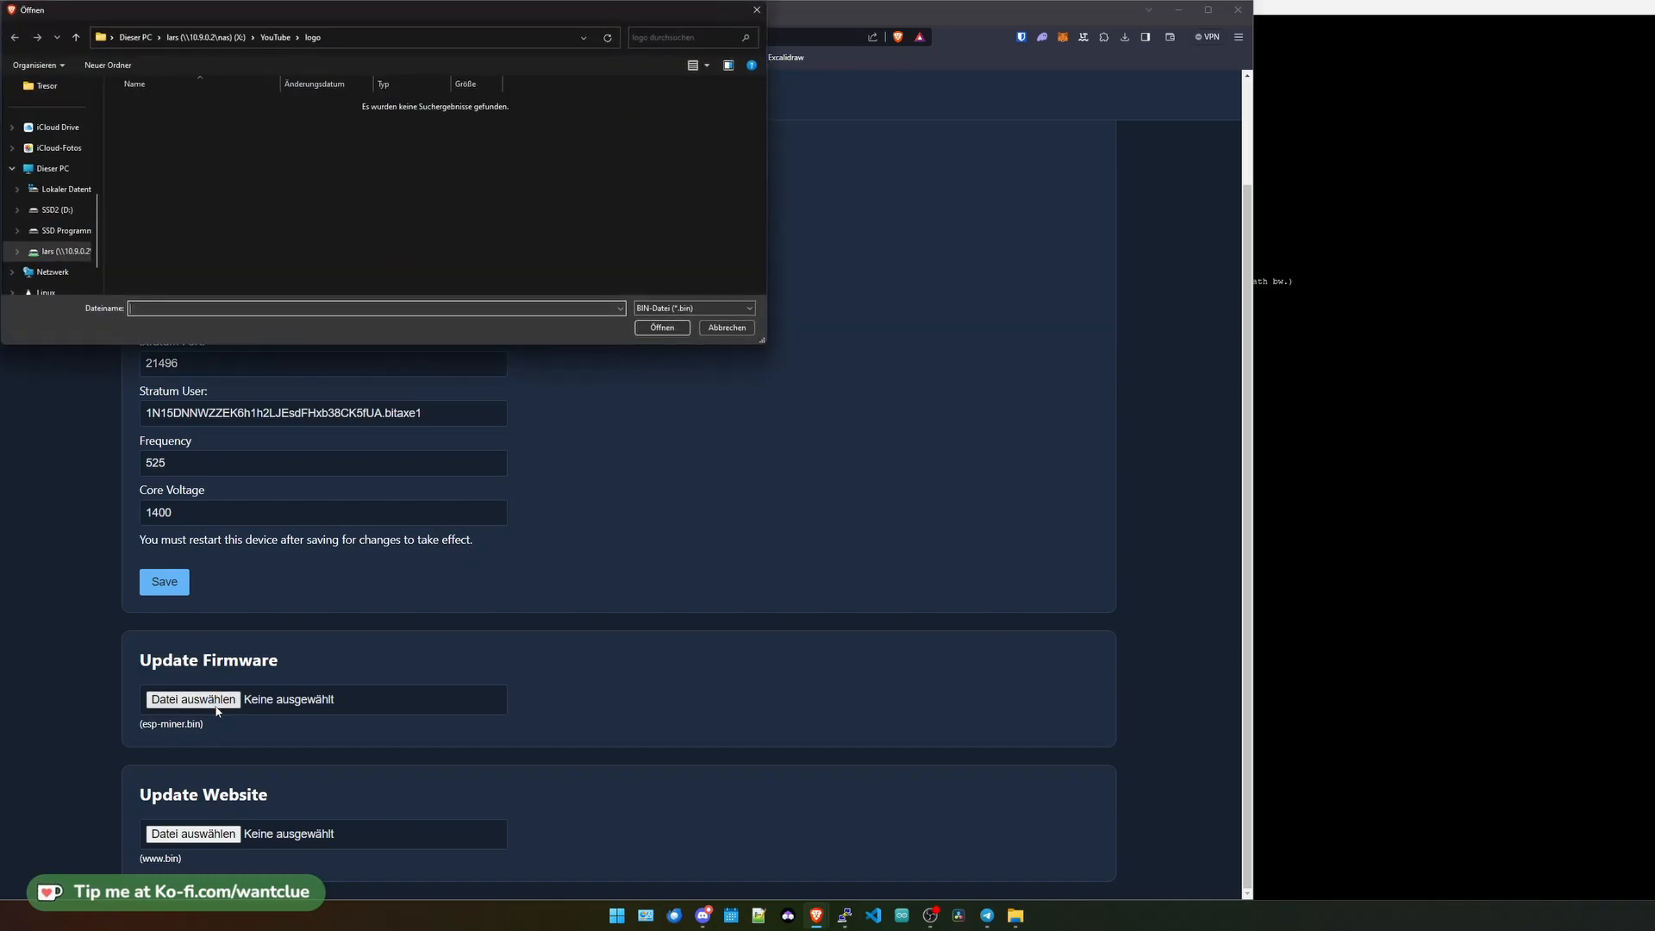
click(48, 172)
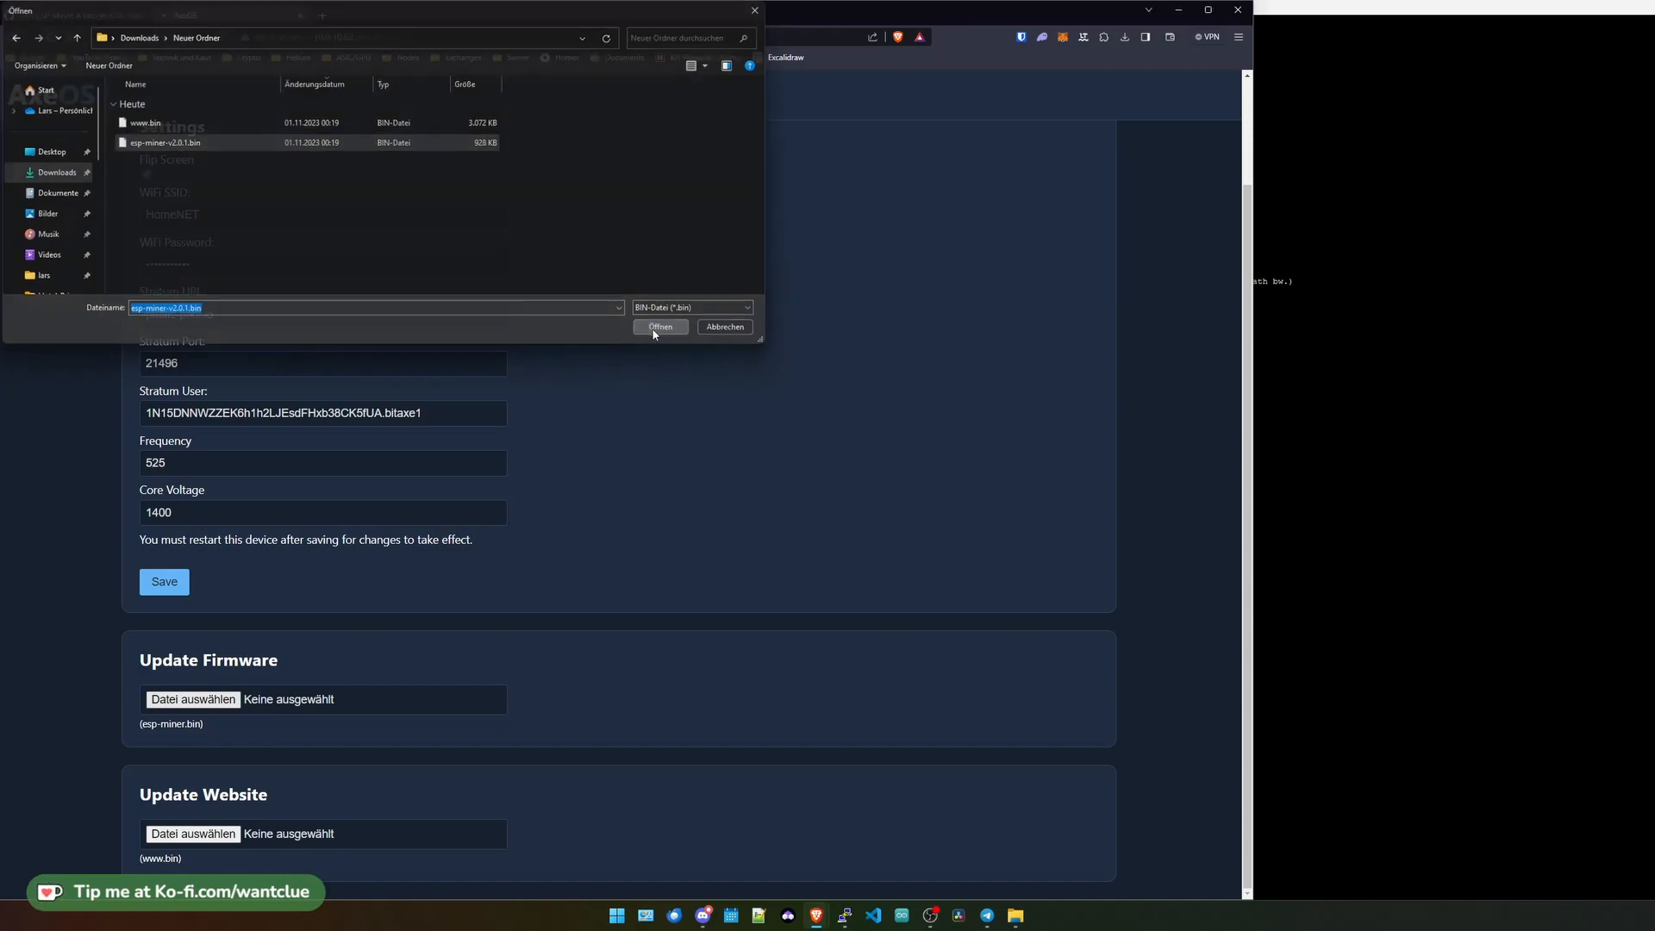
click(660, 327)
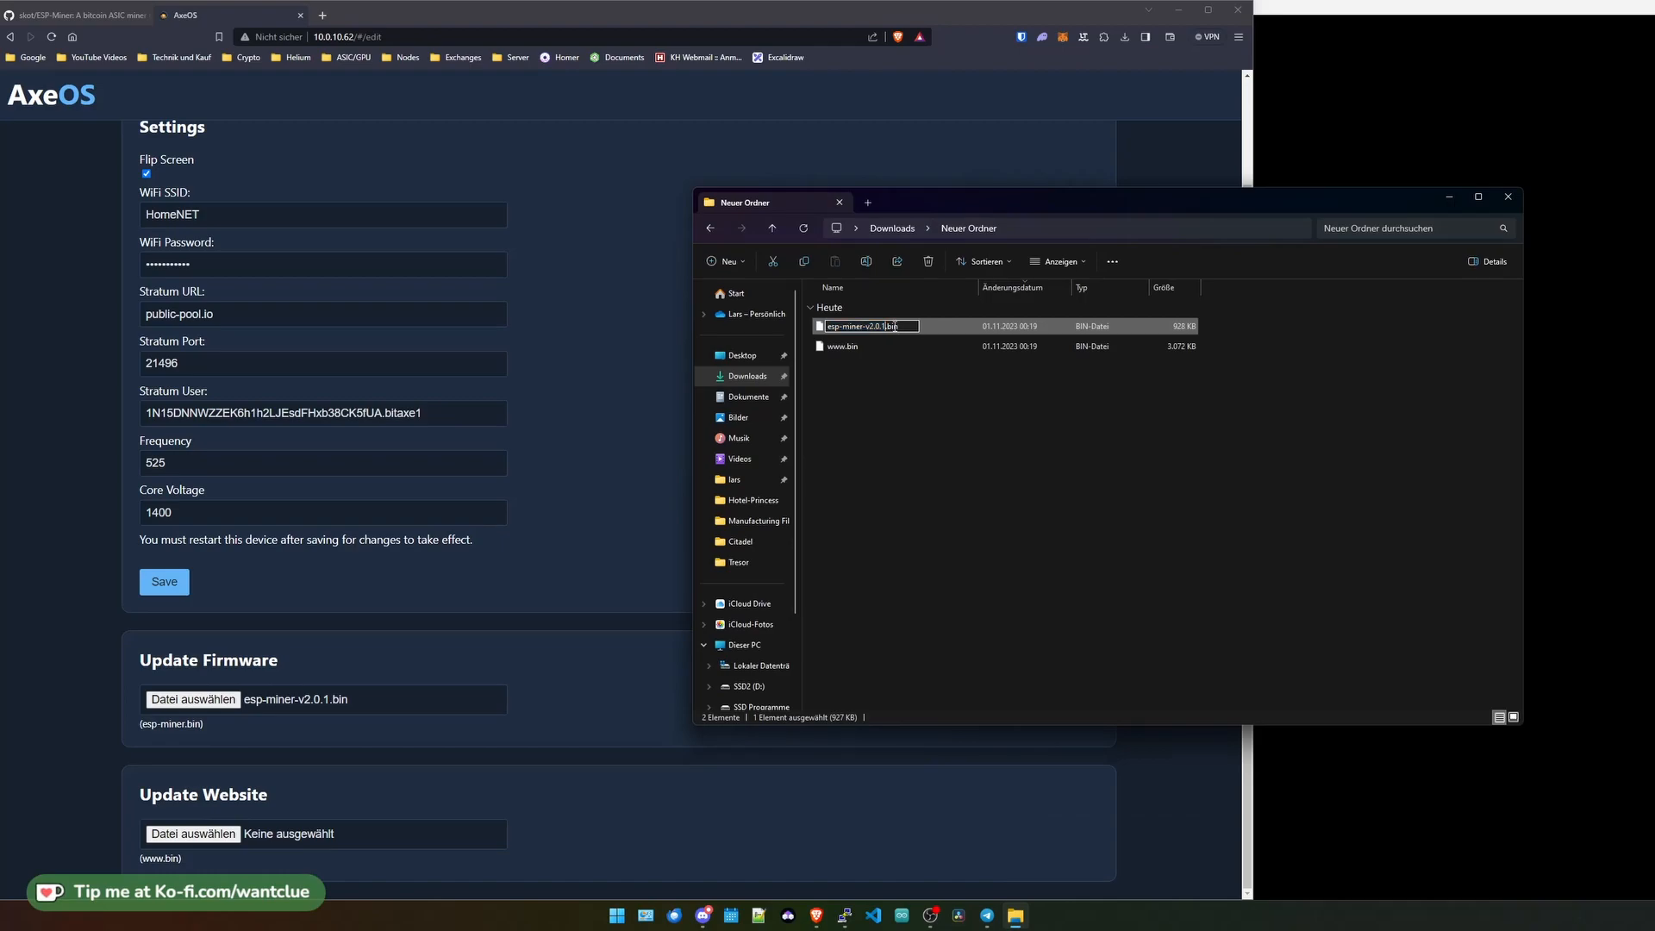
Rename the firmware file to esp-miner.bin so the miner accepts the update
text(esp-miner.bin)
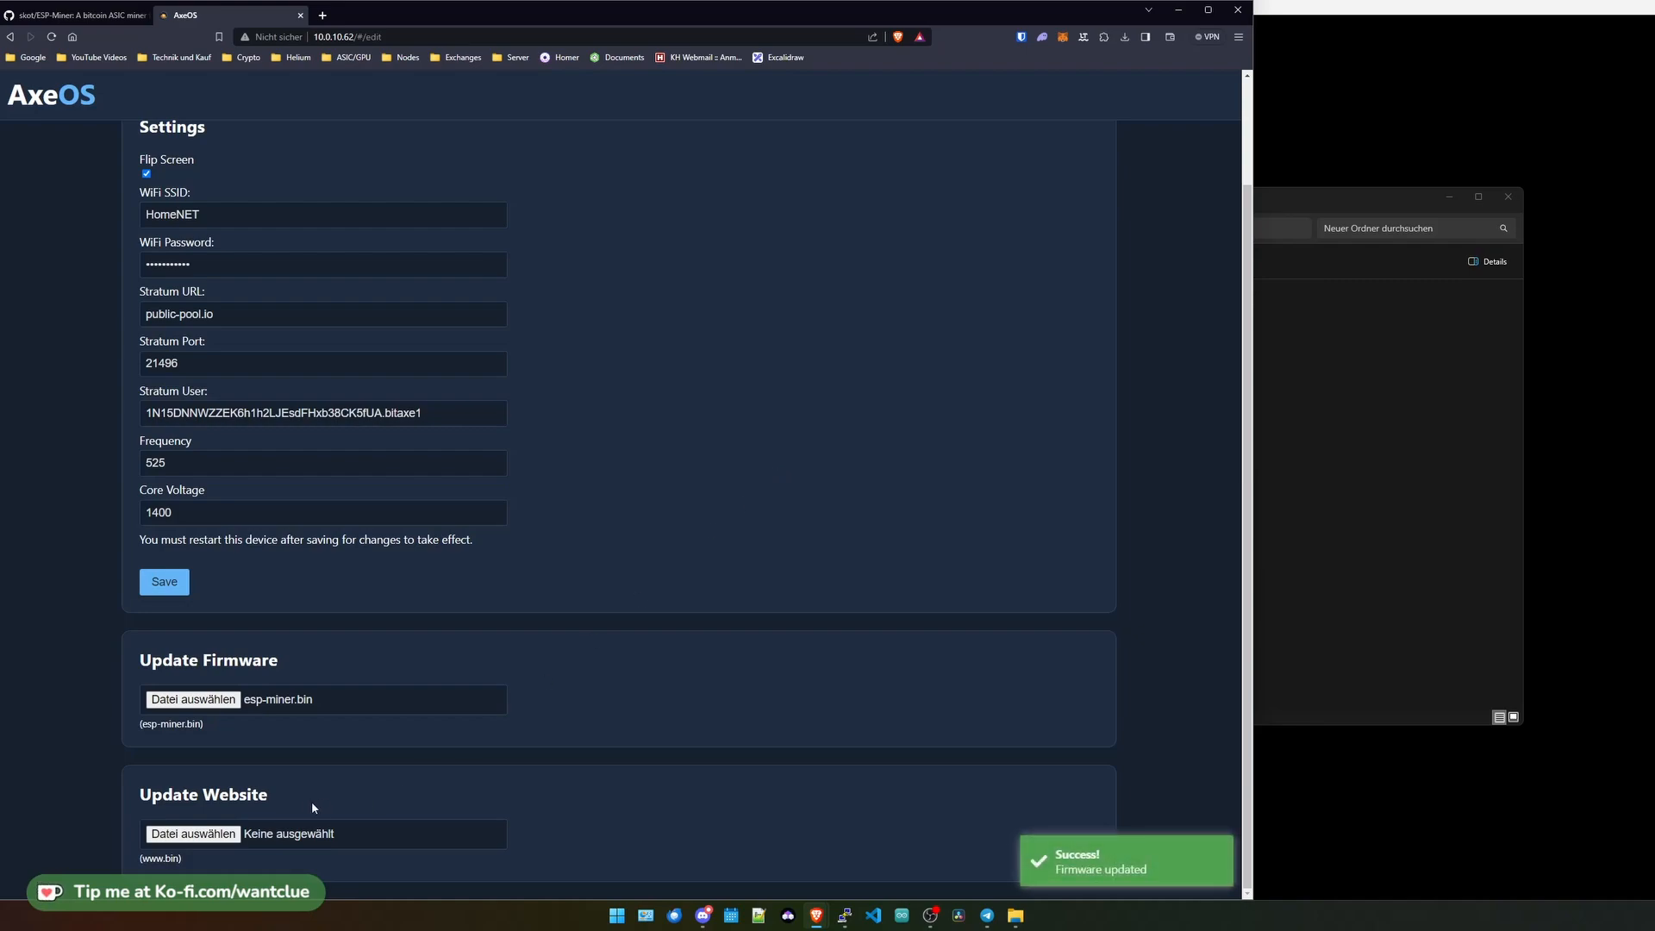
click(192, 834)
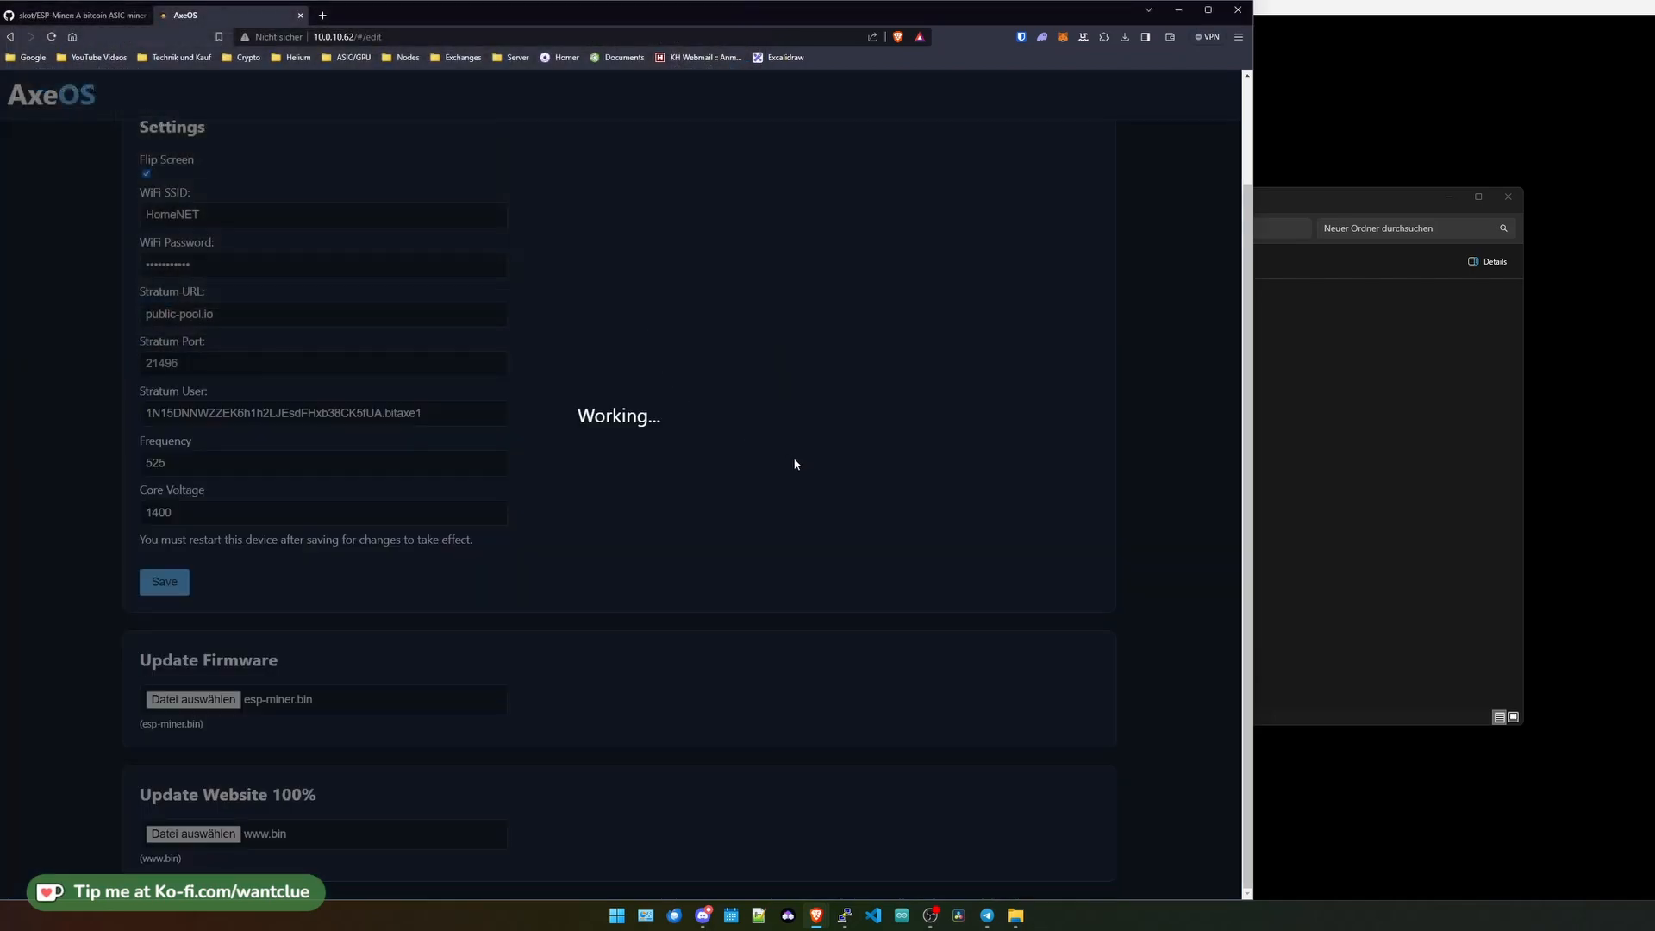
mouse_move(807, 492)
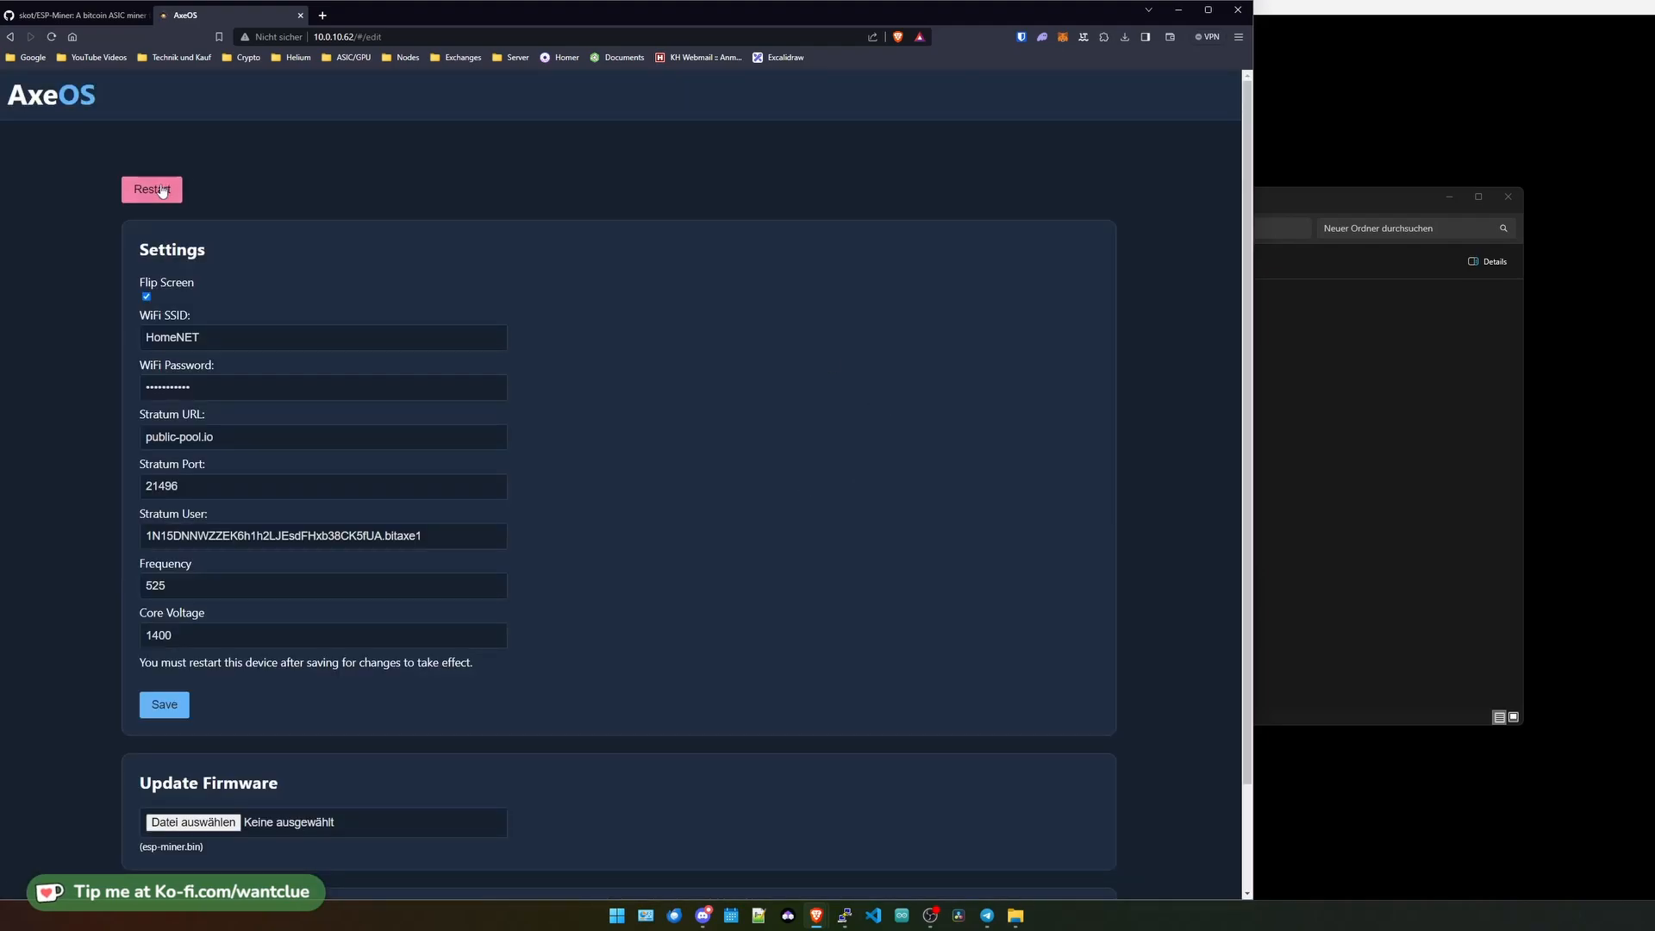
click(152, 189)
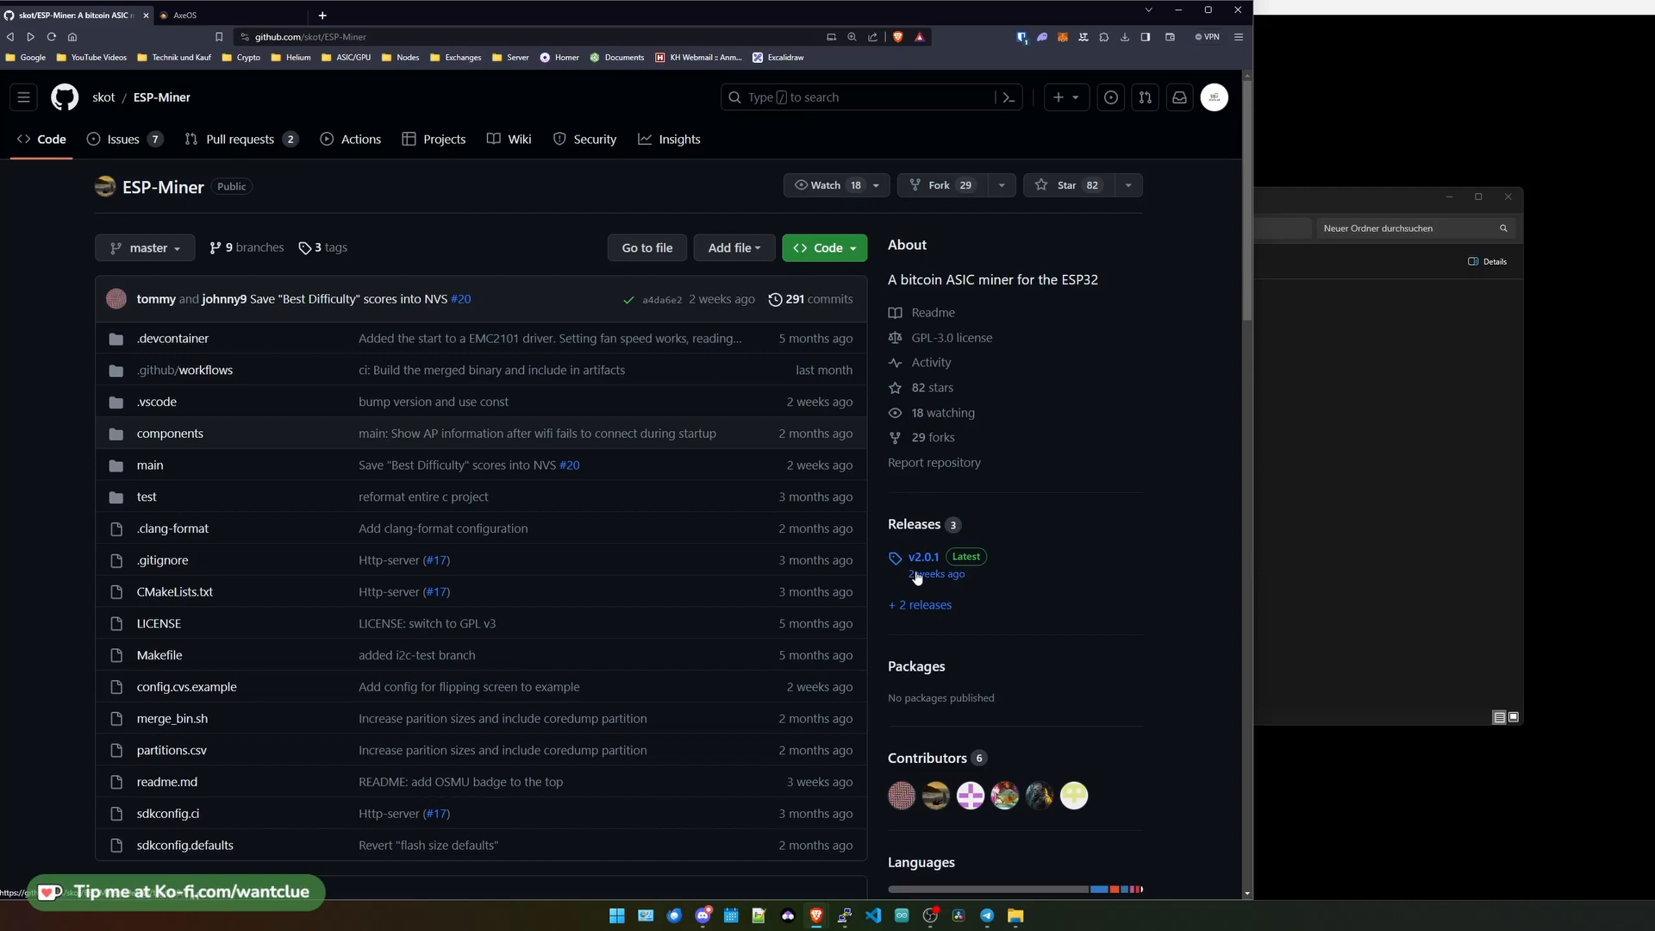
View the ESP-Miner v2.0.1 release on GitHub and highlight the flipscreen line
click(921, 557)
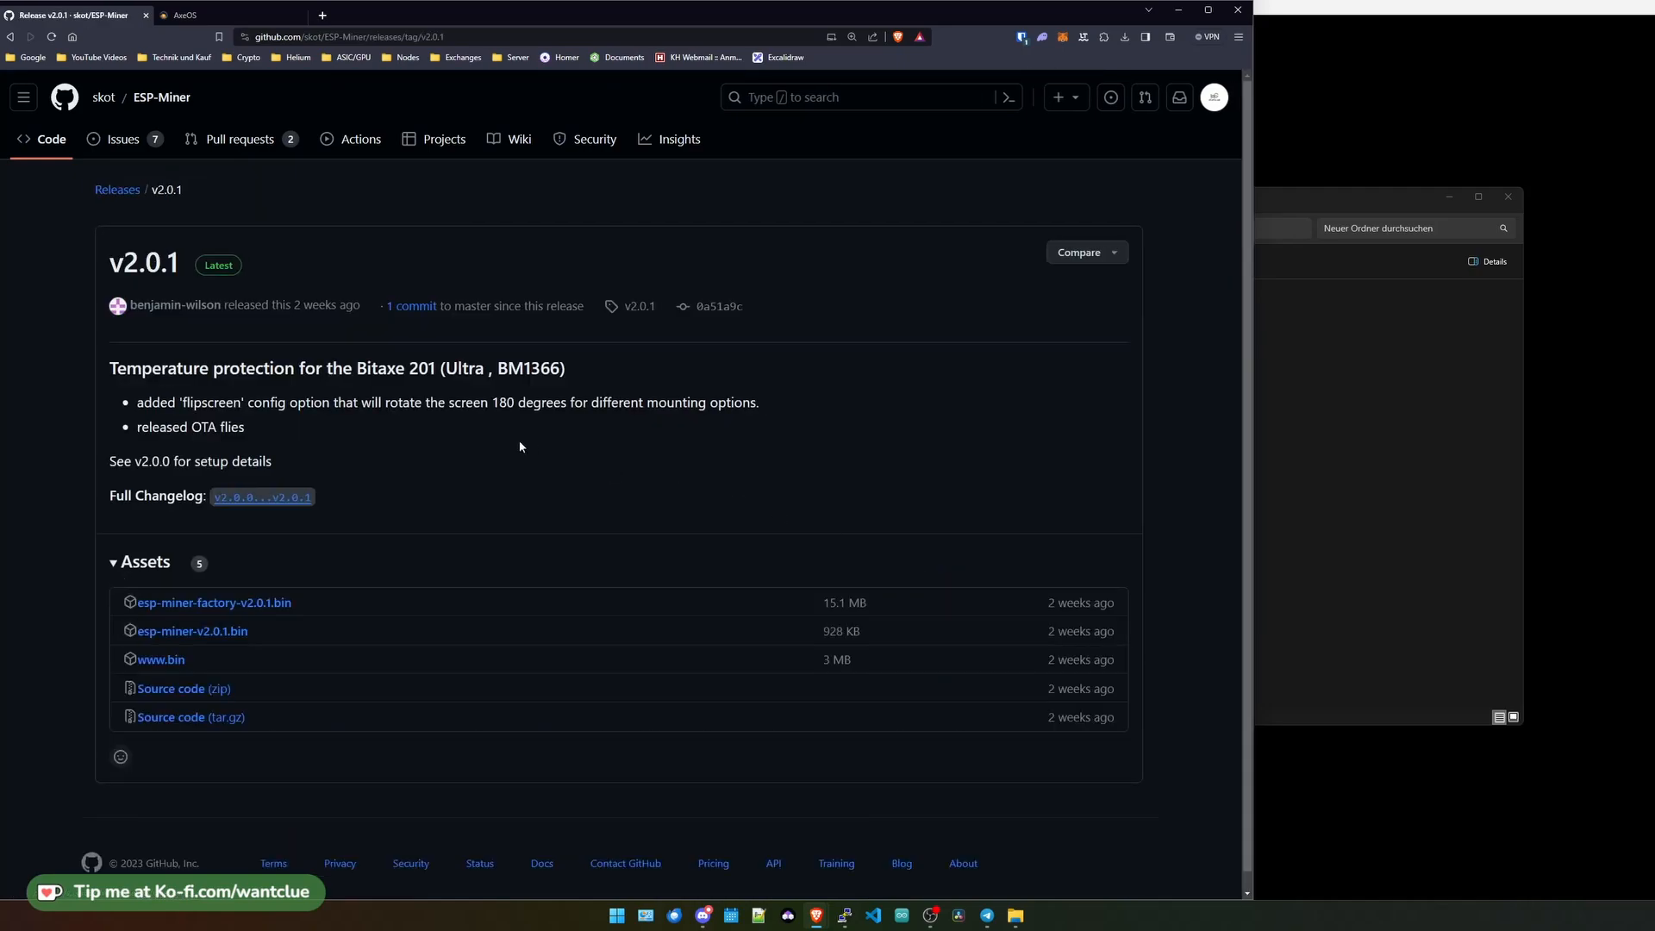
mouse_move(584, 488)
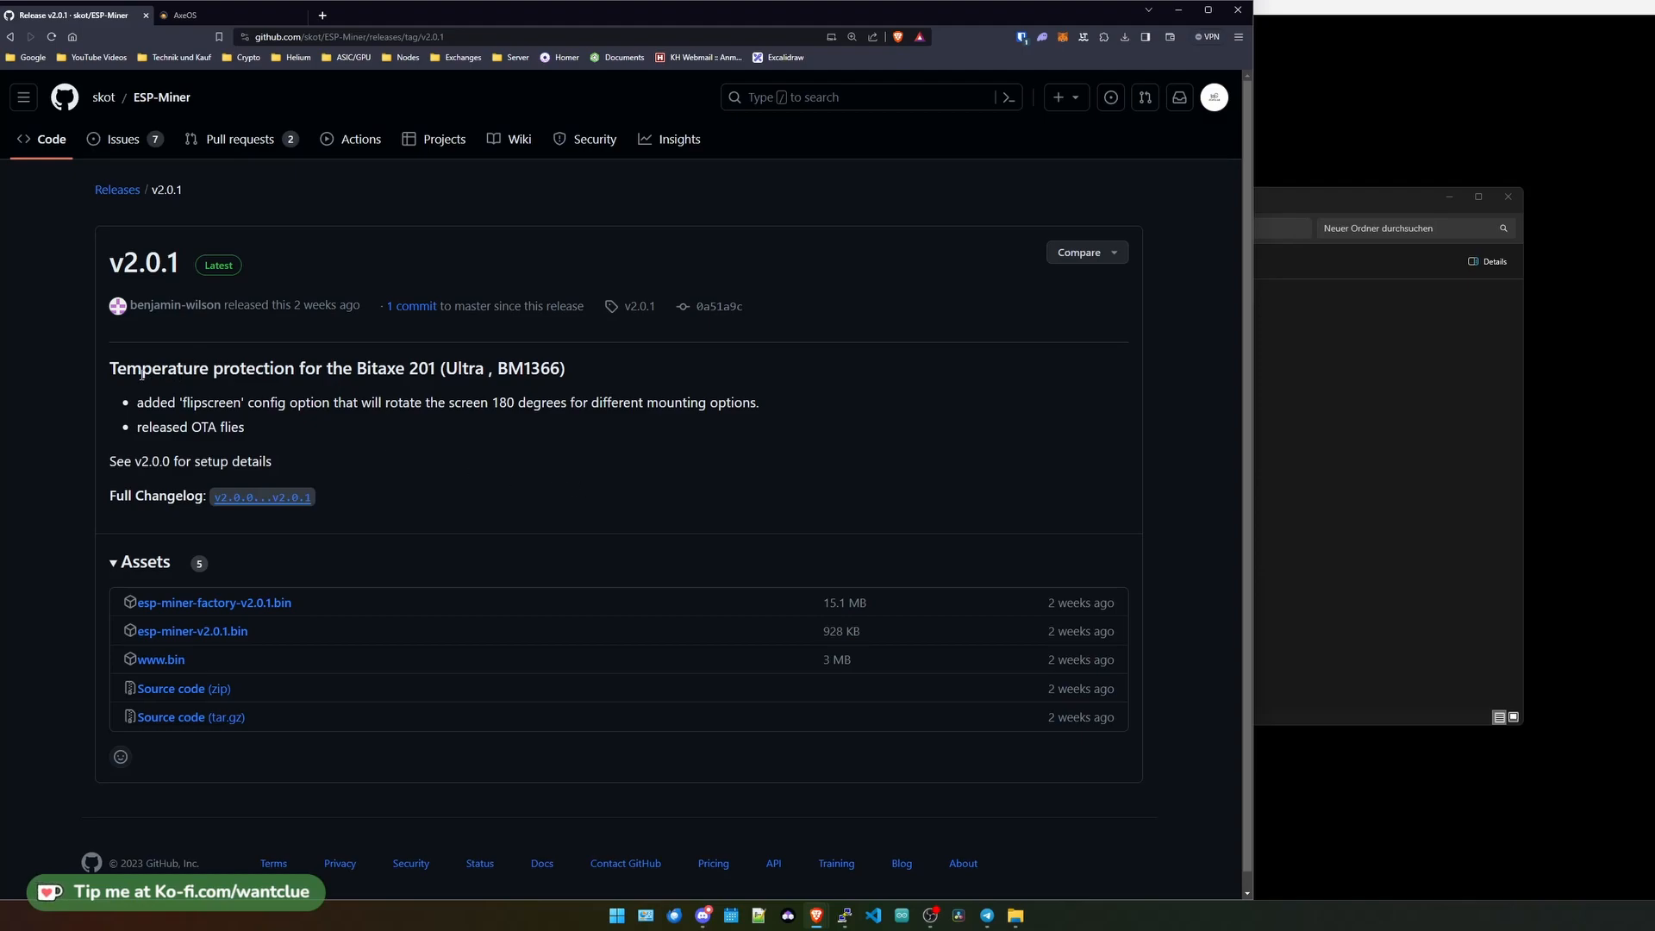
mouse_move(365, 376)
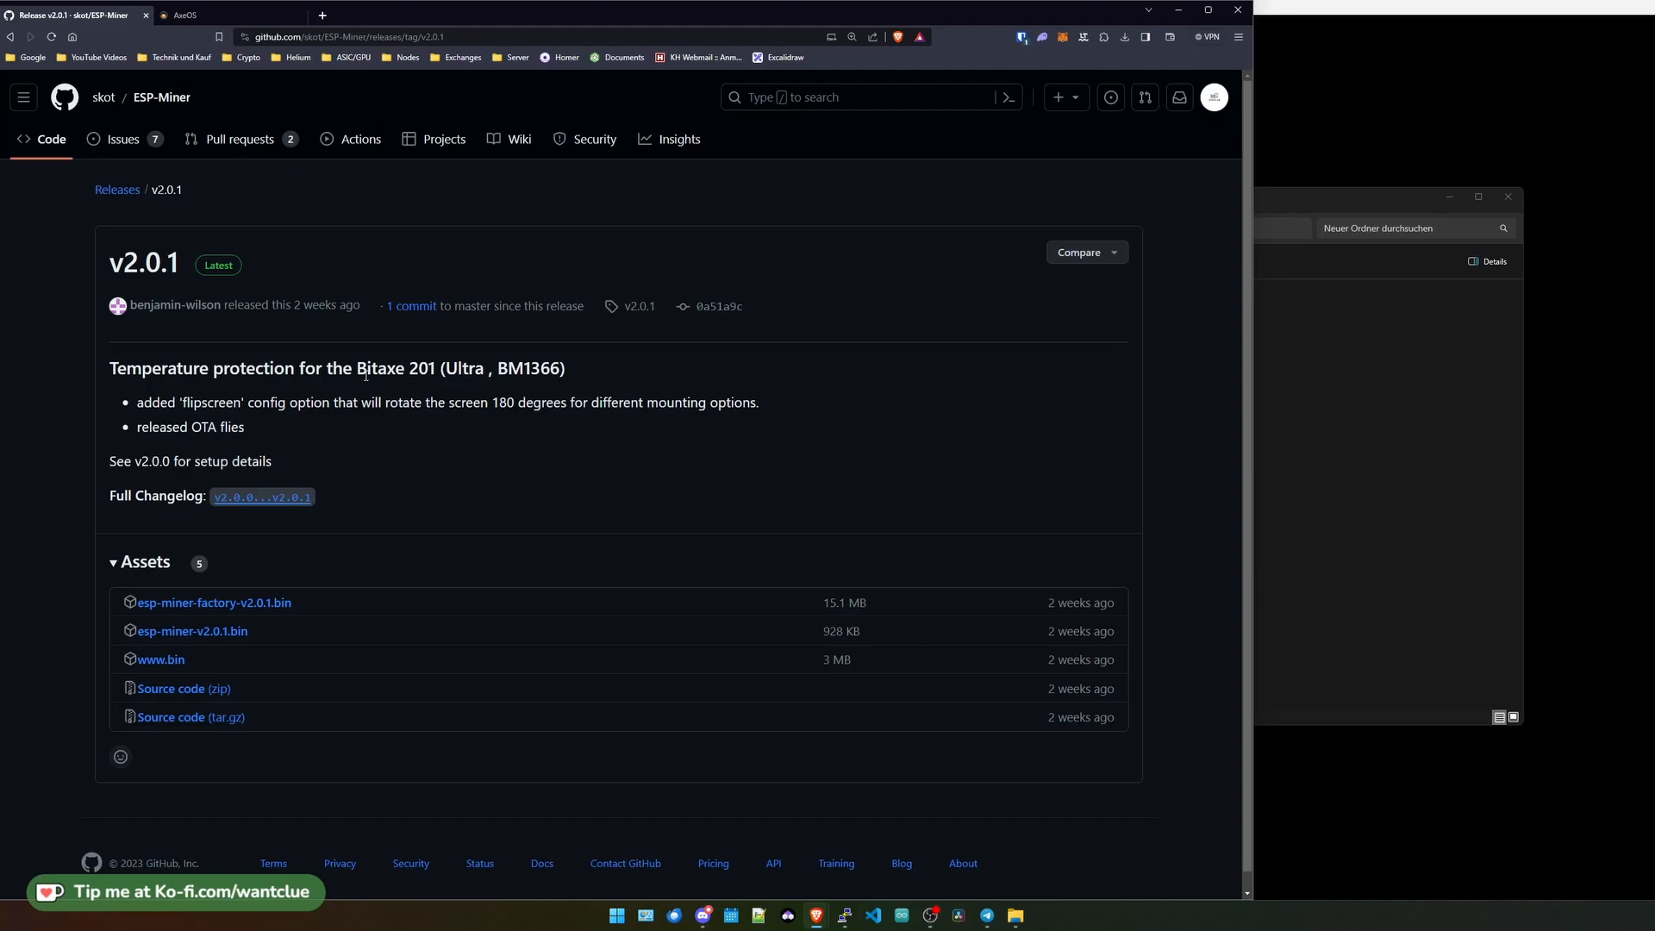
mouse_move(474, 372)
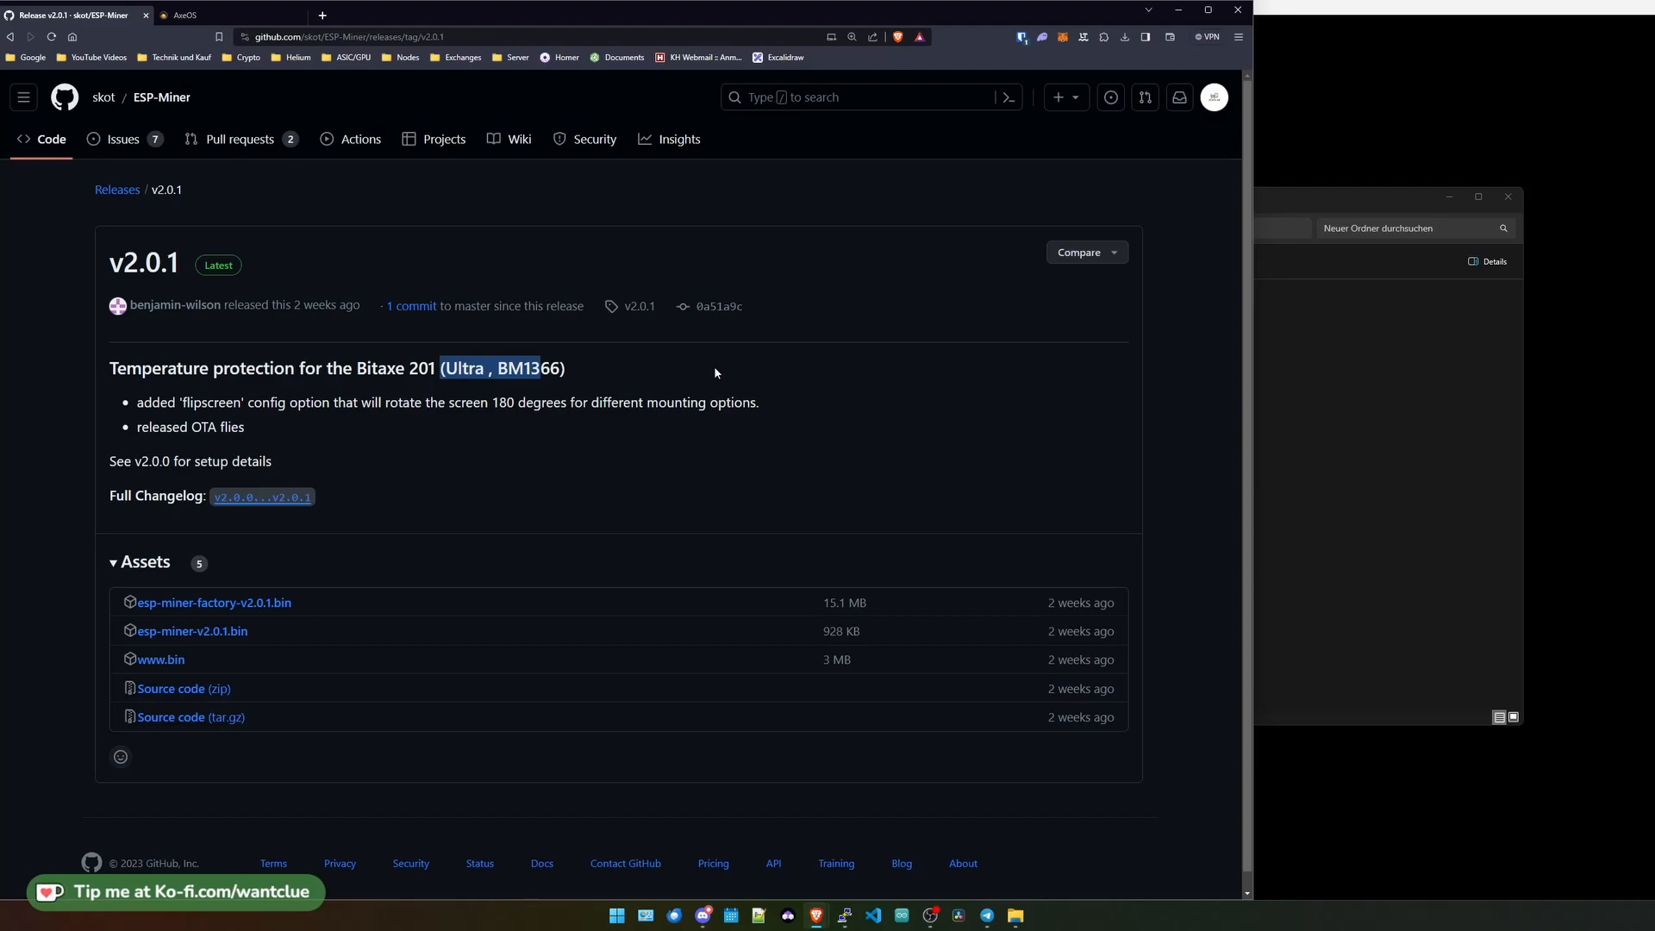
mouse_move(366, 386)
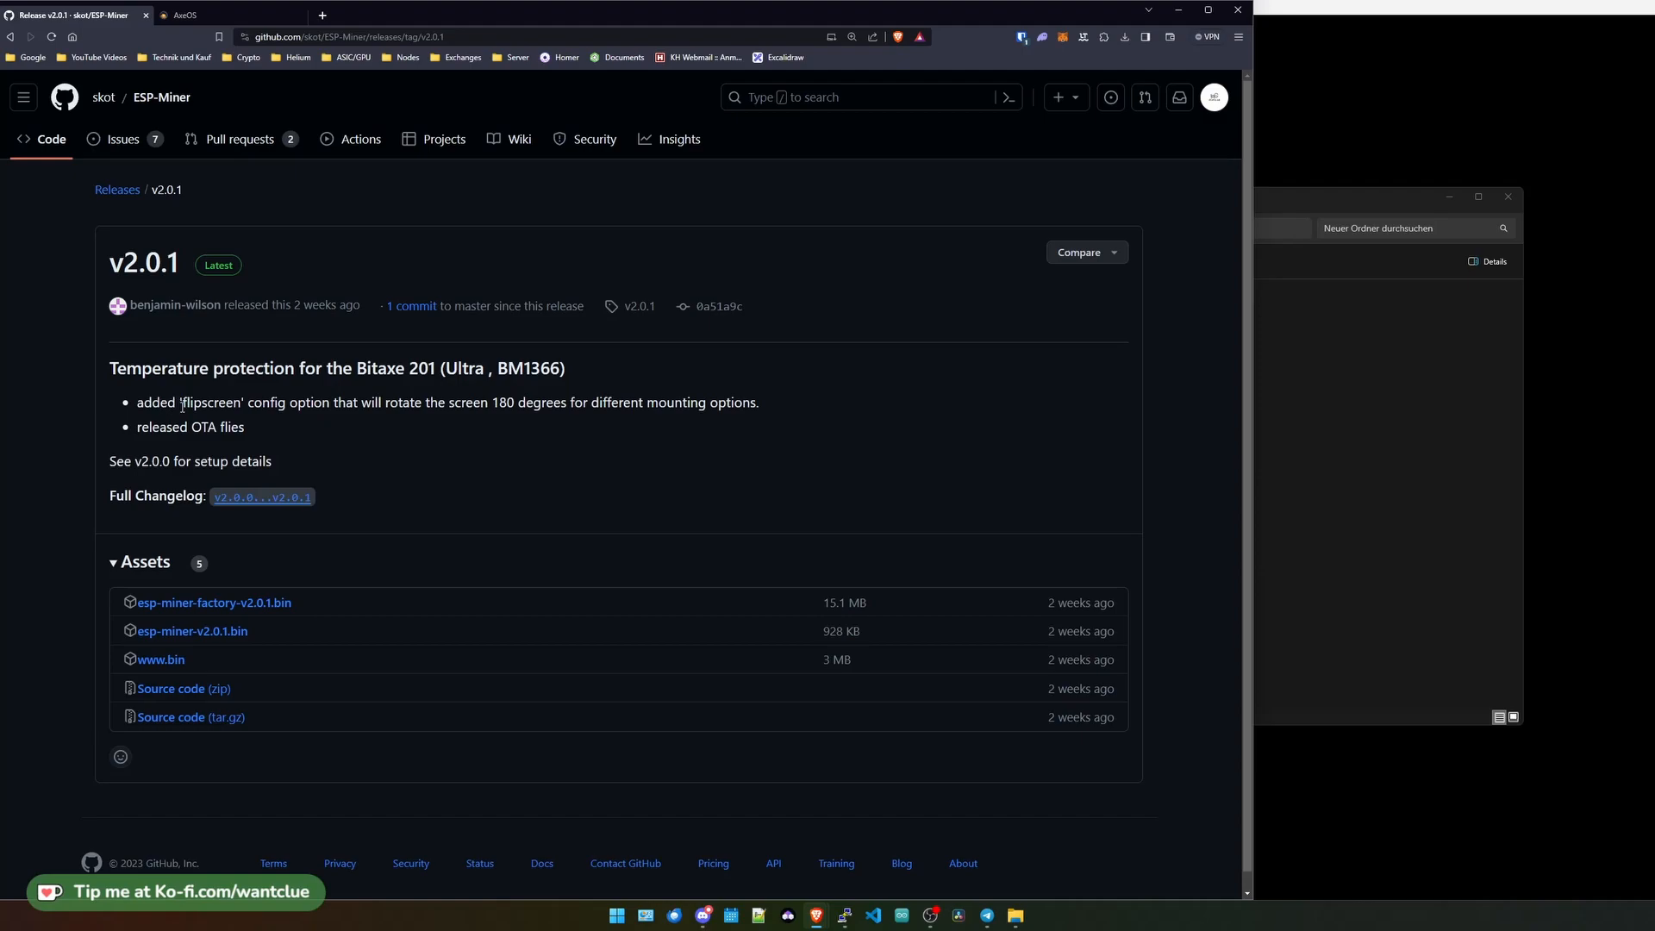
drag(138, 402, 254, 402)
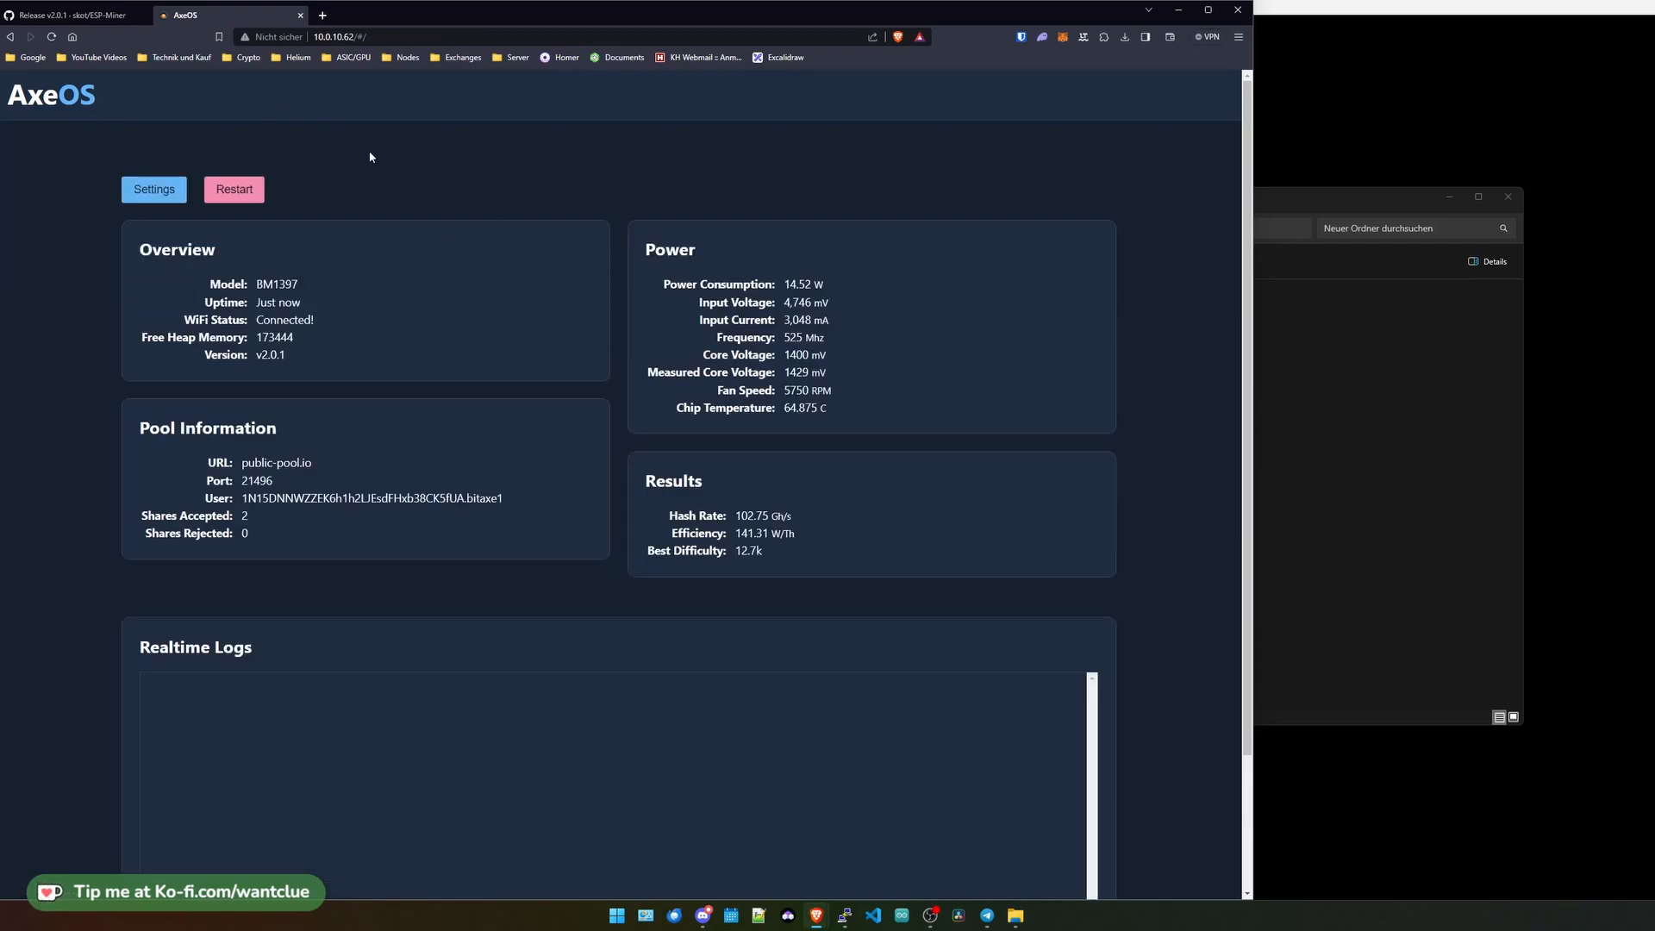
mouse_move(372, 176)
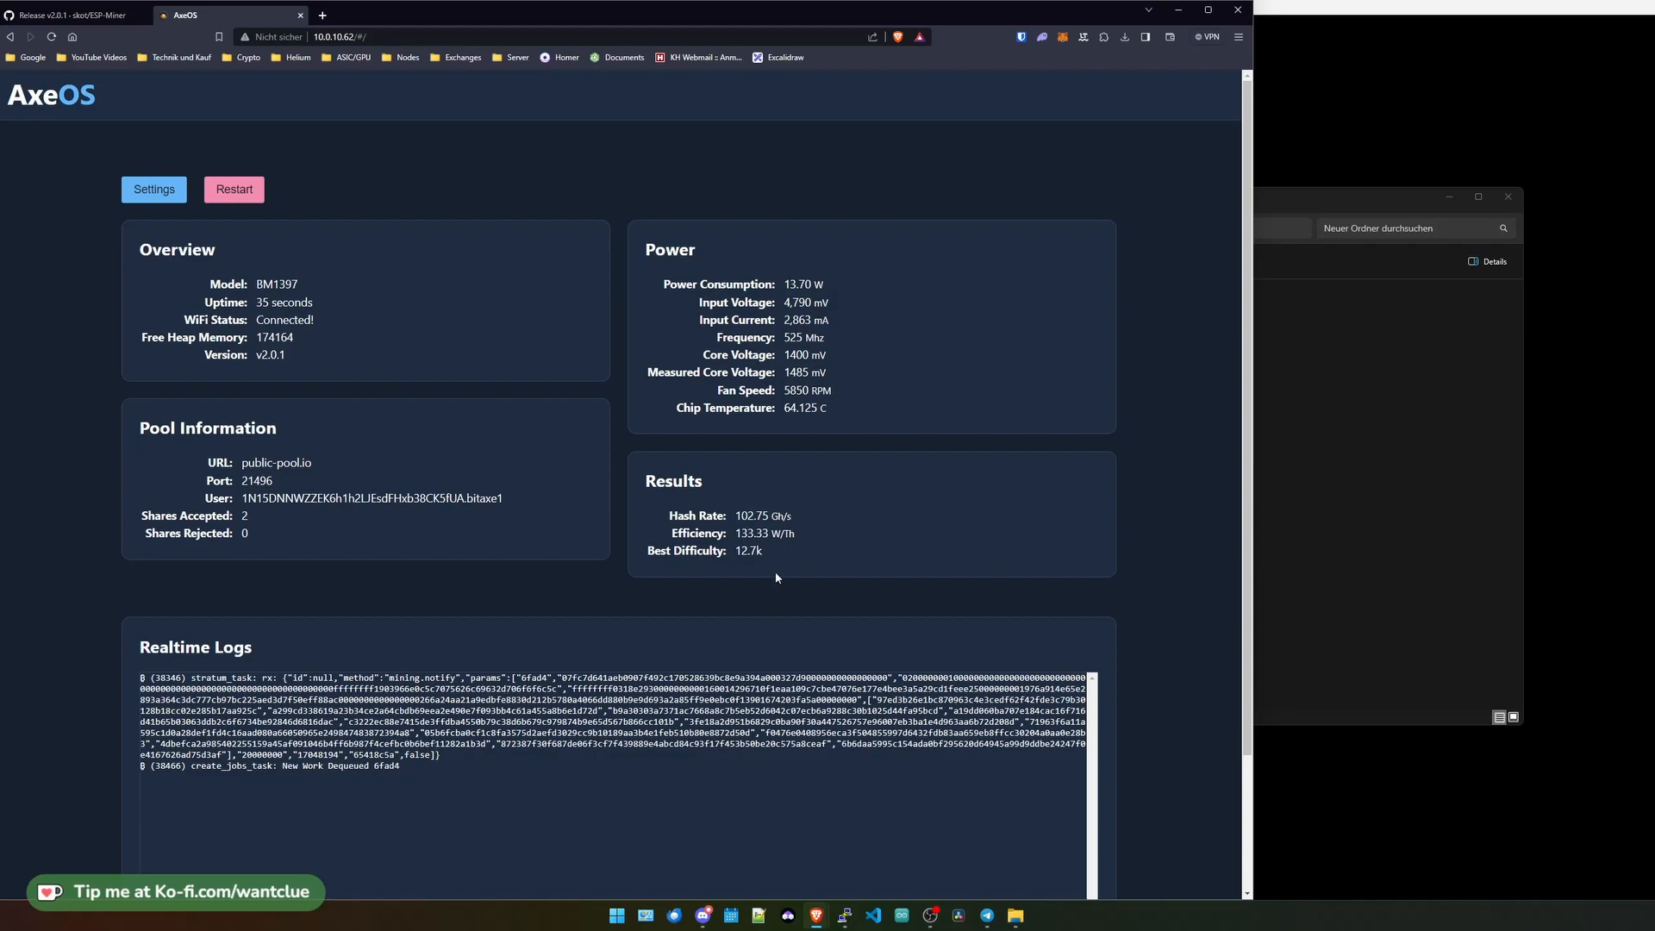
mouse_move(315, 538)
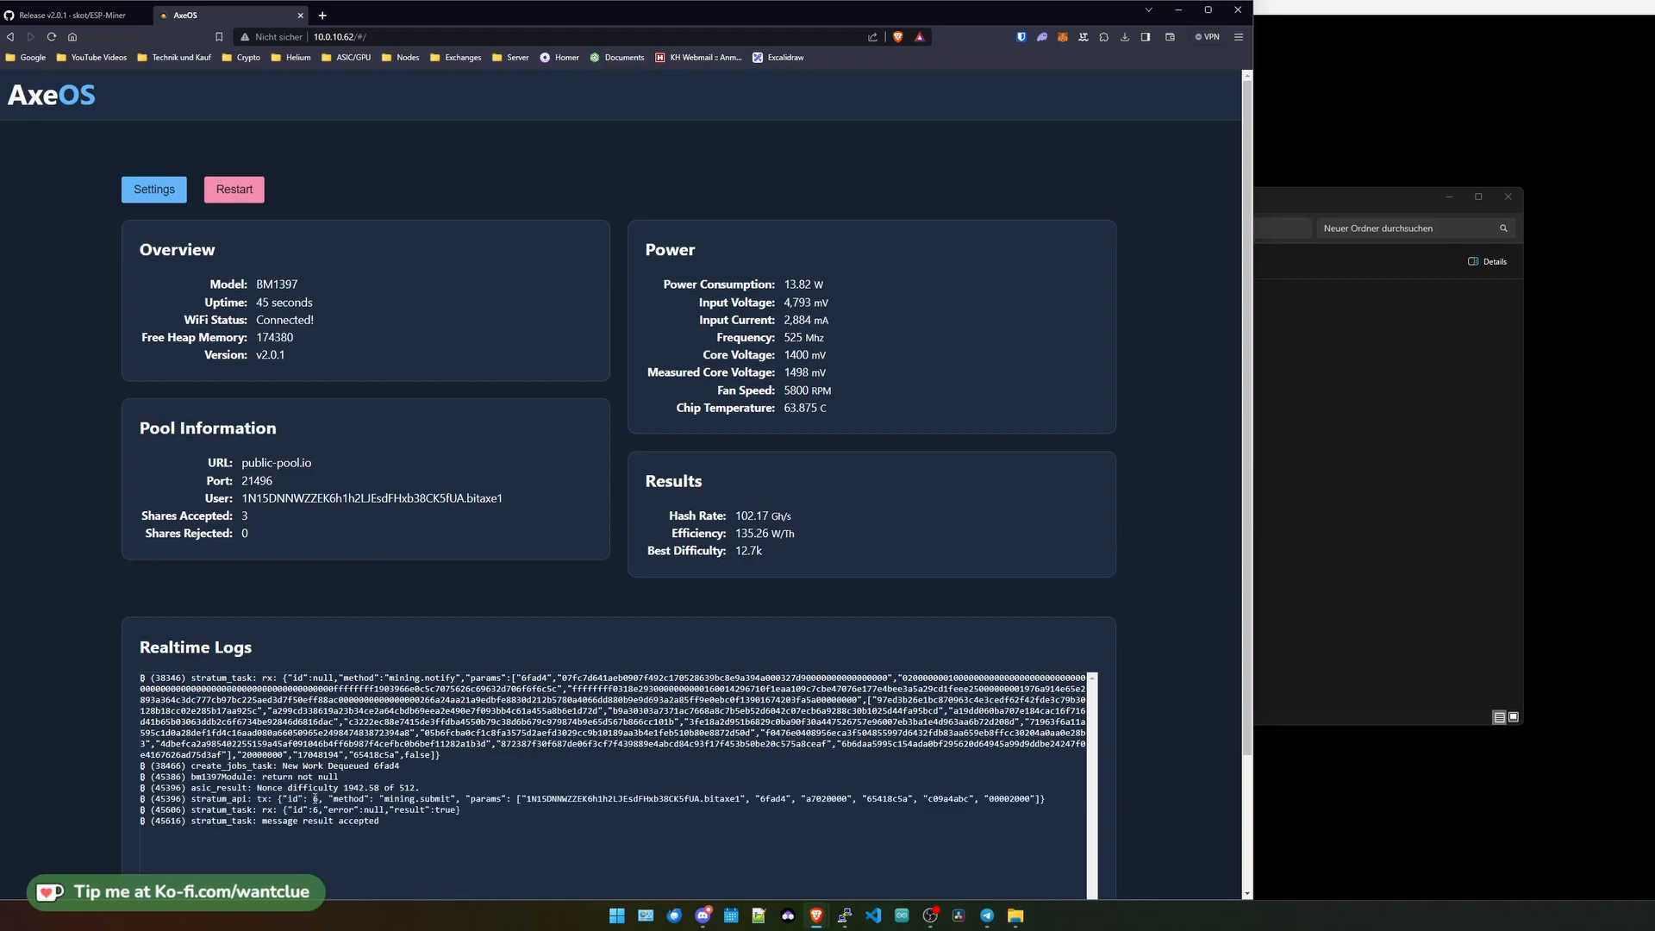
mouse_move(381, 655)
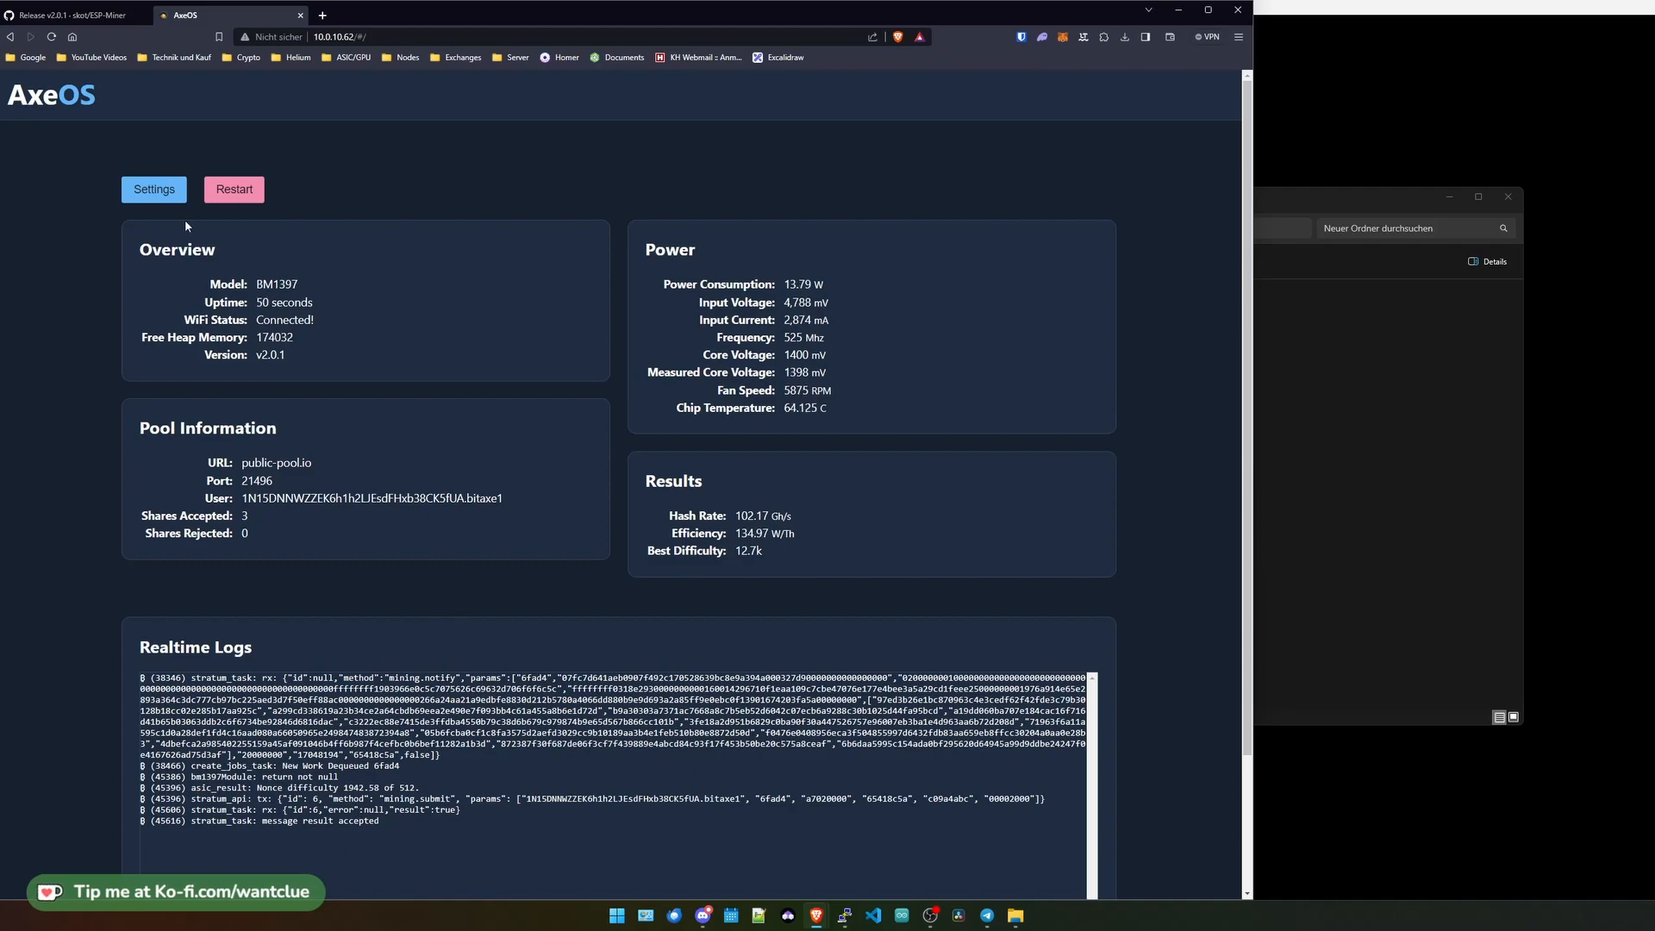
After the restart on v2.0.1, go to the settings page showing the new Flip Screen option
click(154, 189)
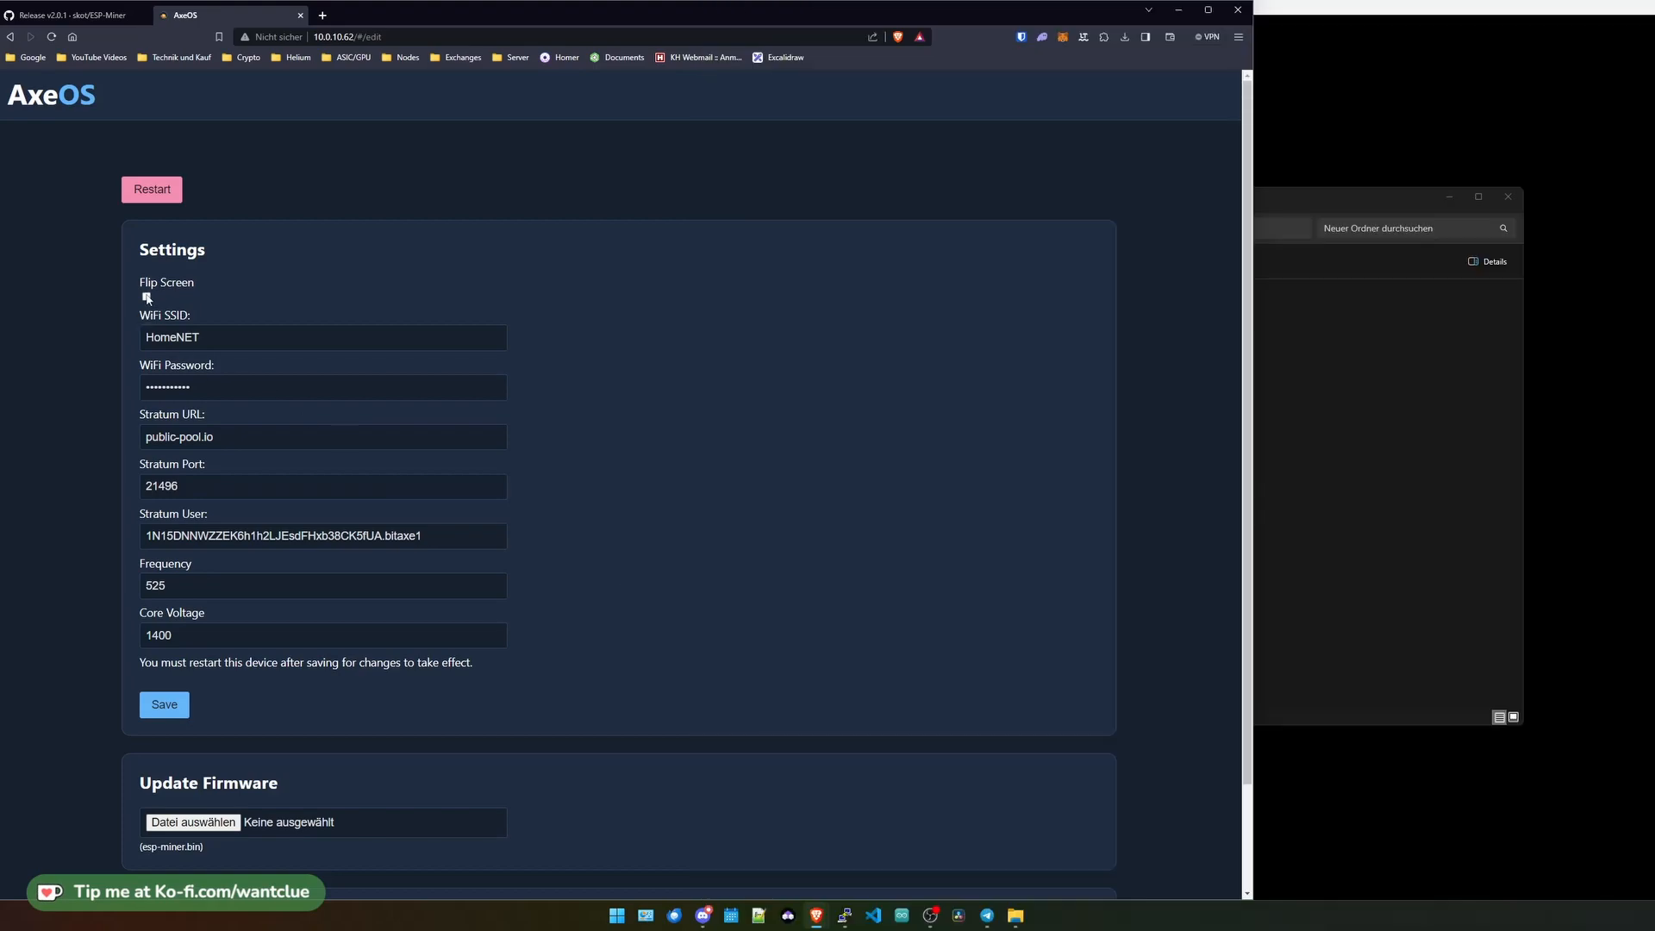
Save the settings with Flip Screen enabled
click(164, 704)
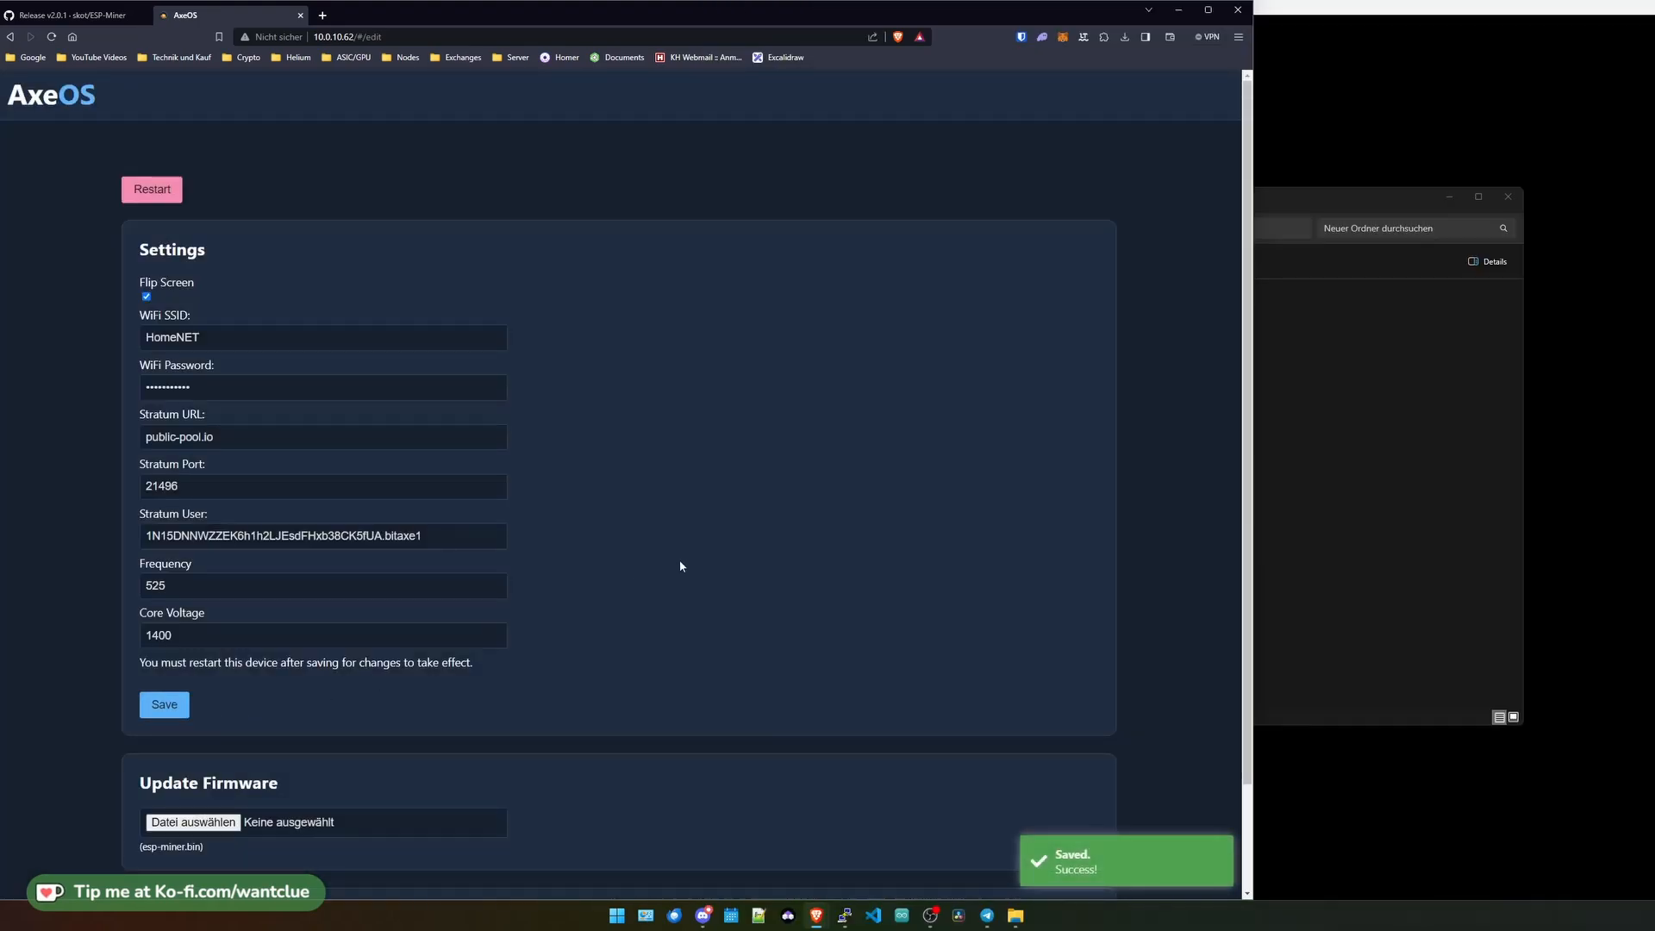